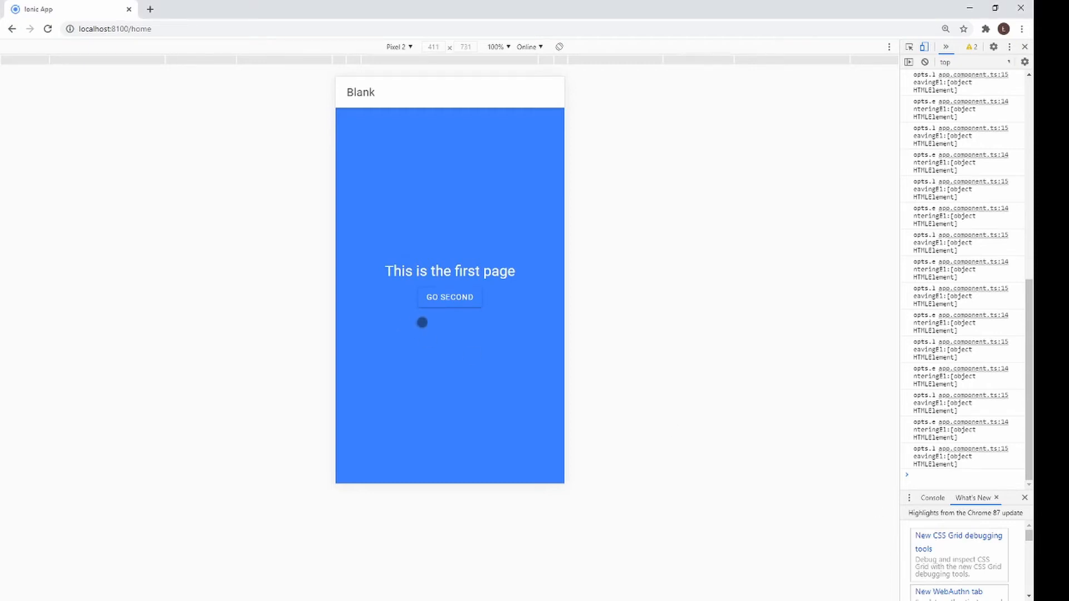
Navigate GO SECOND, GO FIRST and back again to replay the cross-fade transition.
click(449, 297)
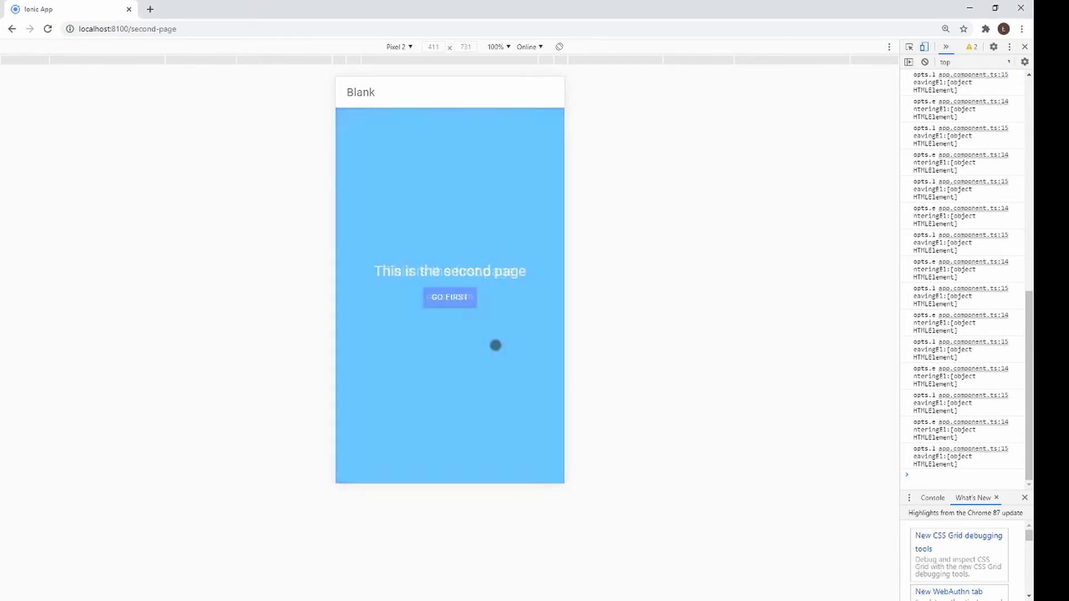
click(450, 297)
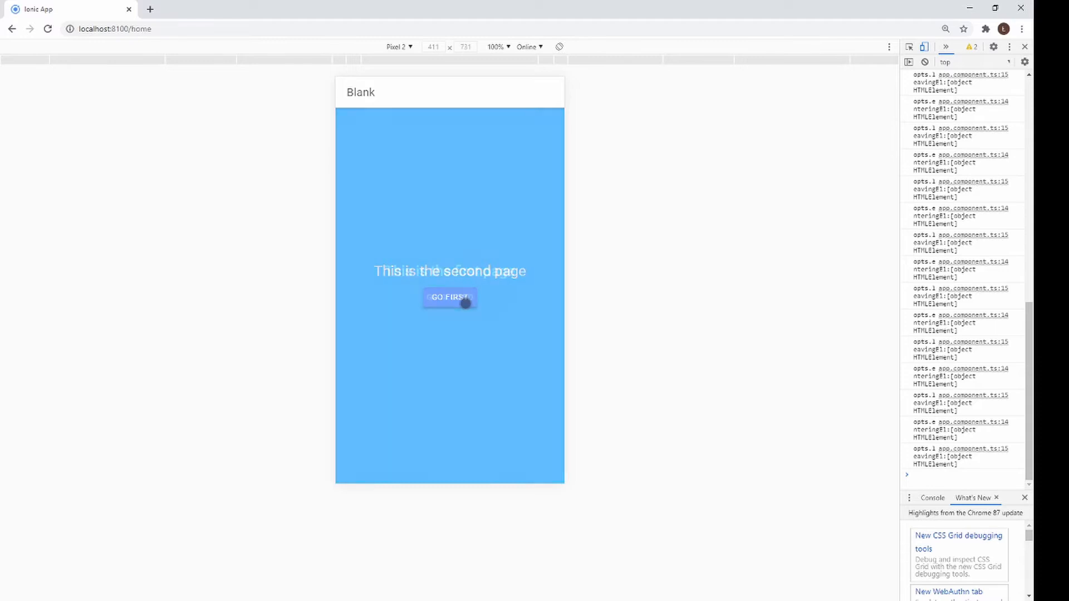
click(449, 297)
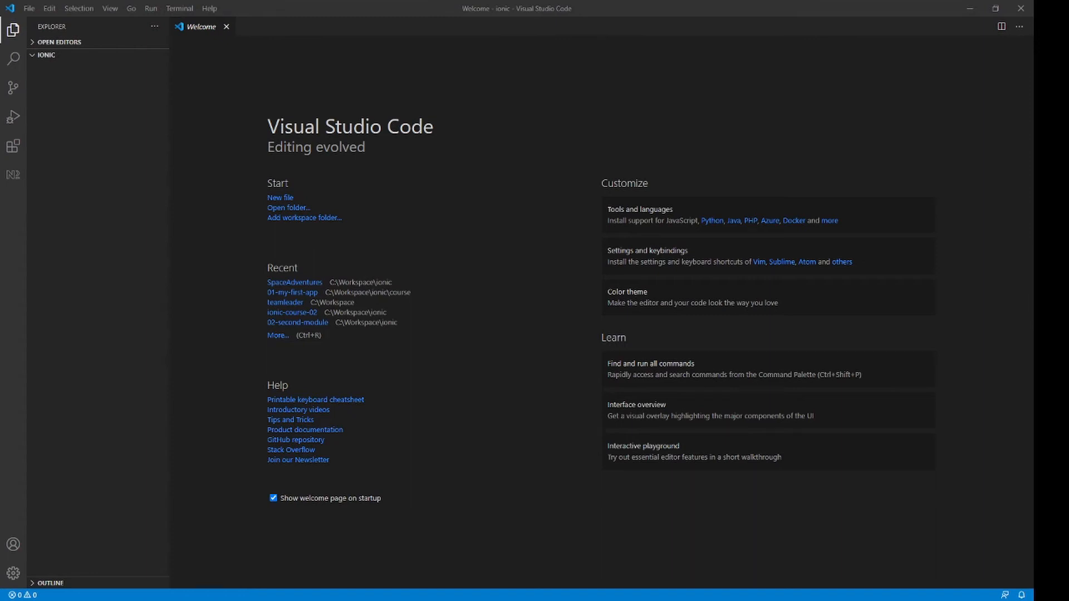
Start a new integrated terminal from the Terminal menu.
click(179, 9)
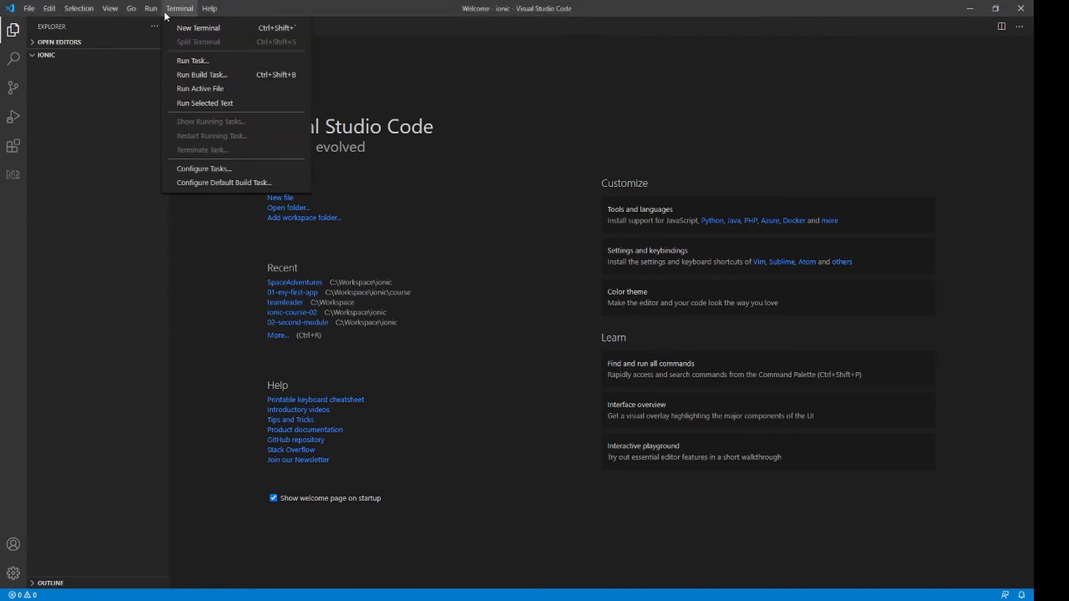
click(198, 28)
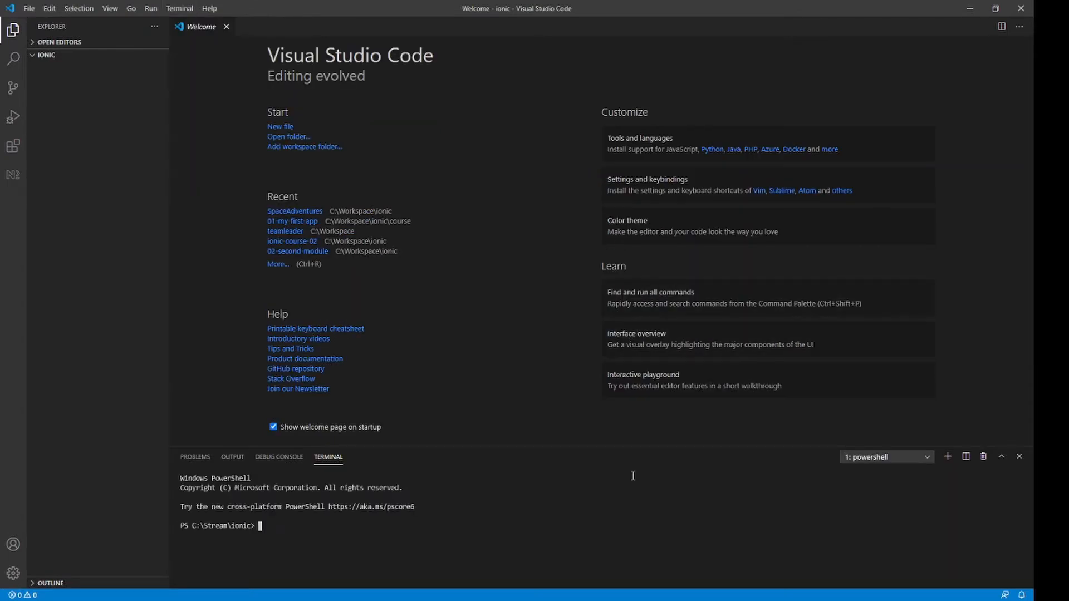
Run 'ionic start custom-page-transitions' and choose Angular as the framework.
text(ioni)
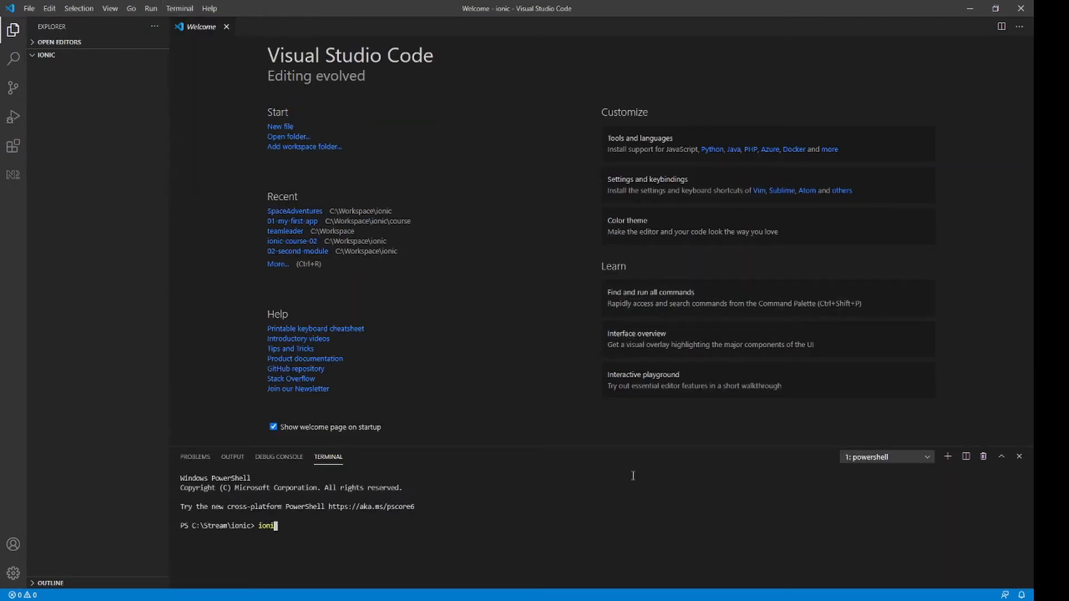
text(start)
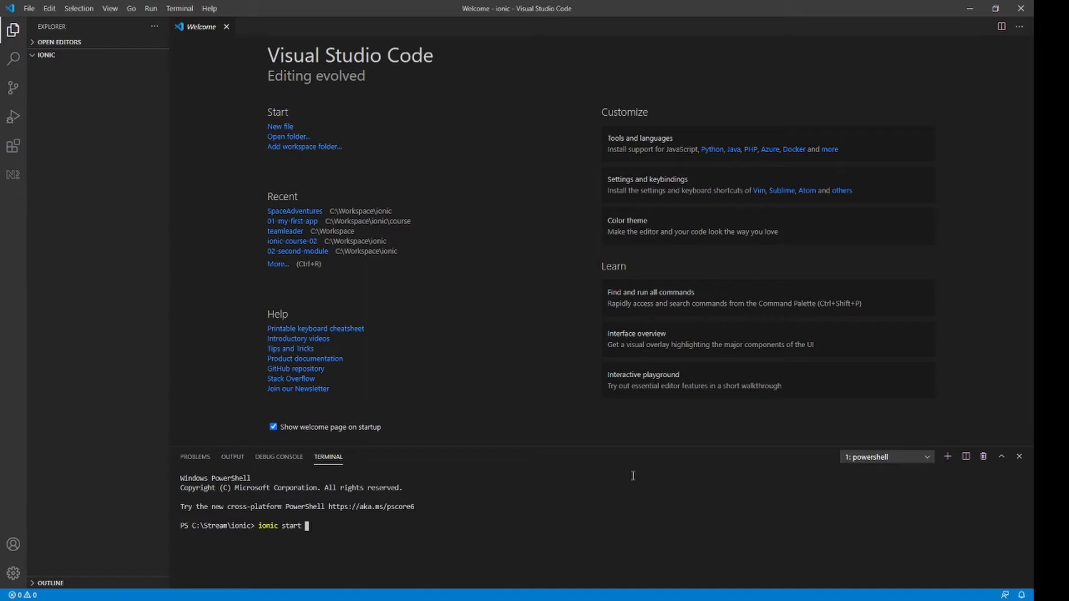
text(custom-p)
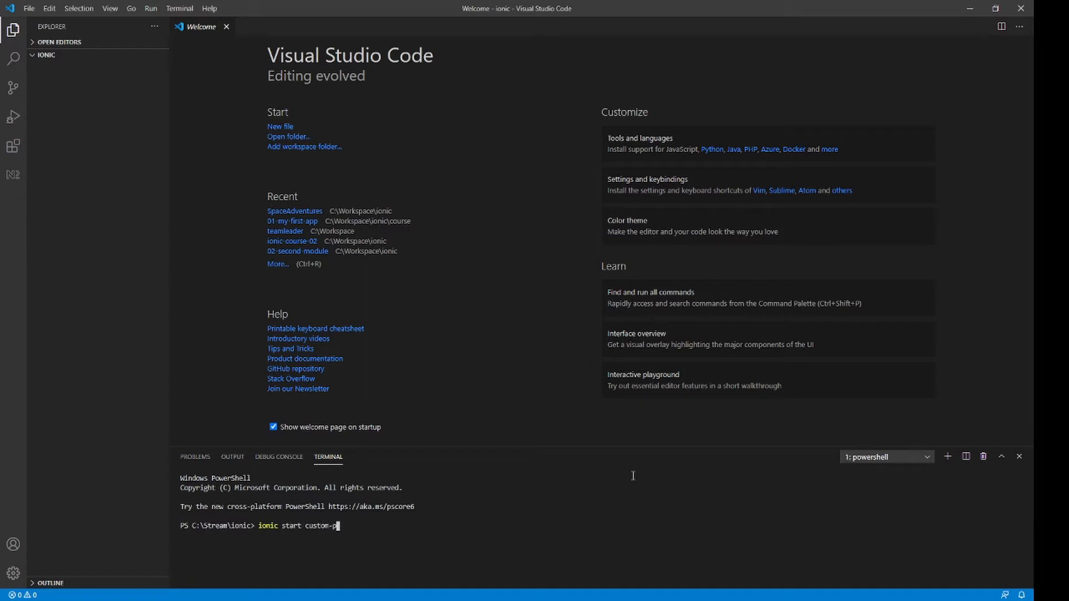
text(age-transition)
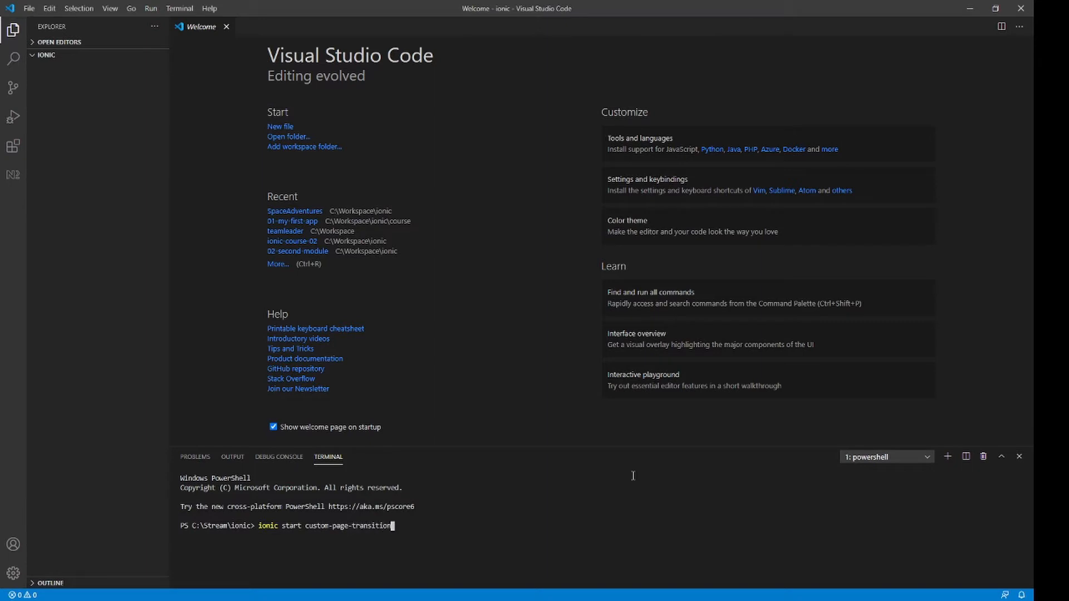
key(Enter)
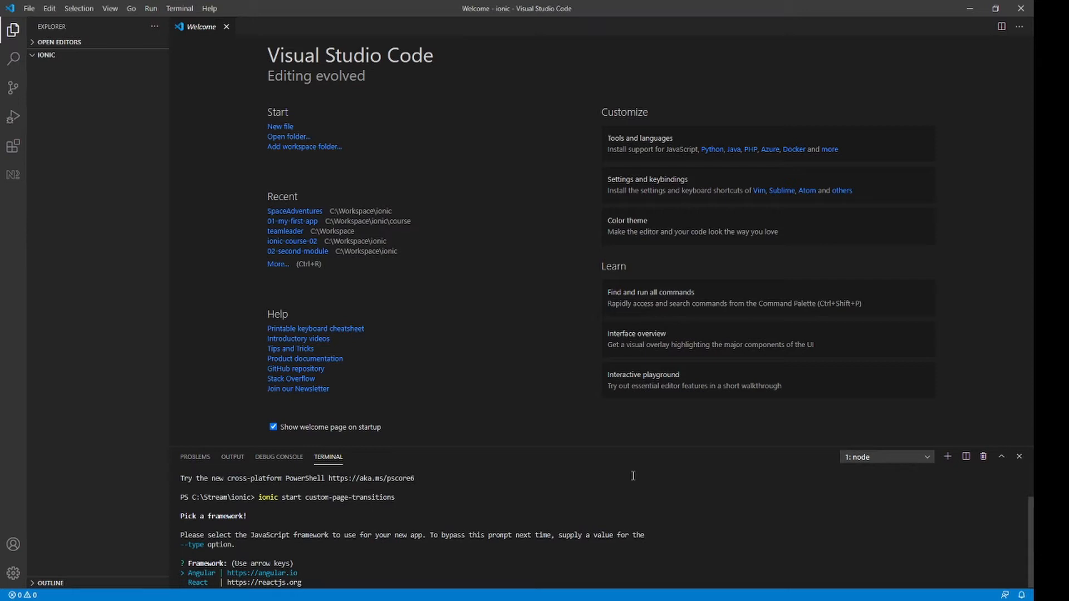
key(enter)
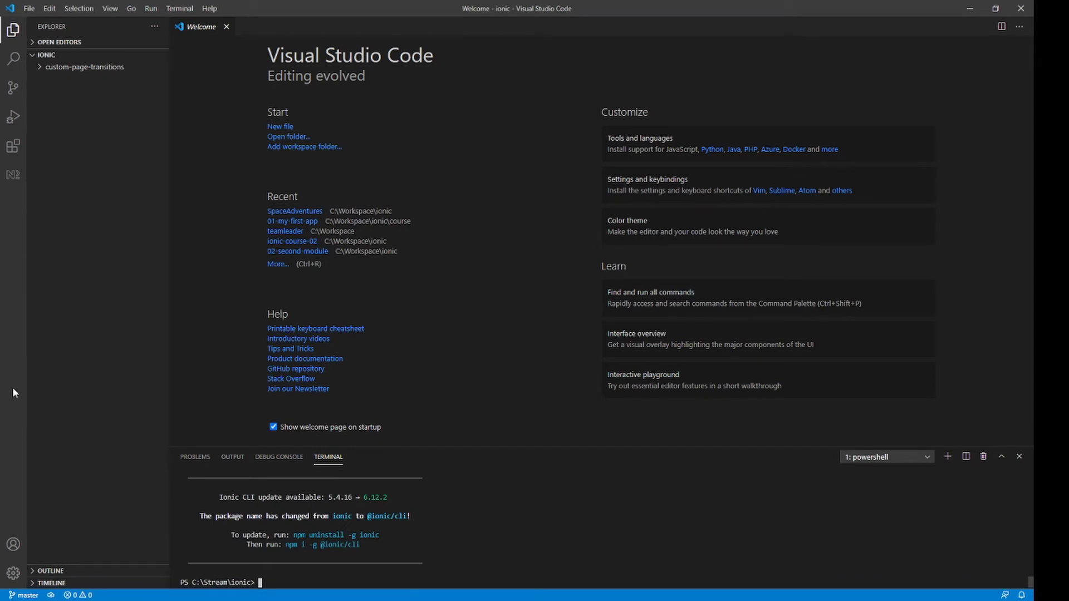
mouse_move(240, 376)
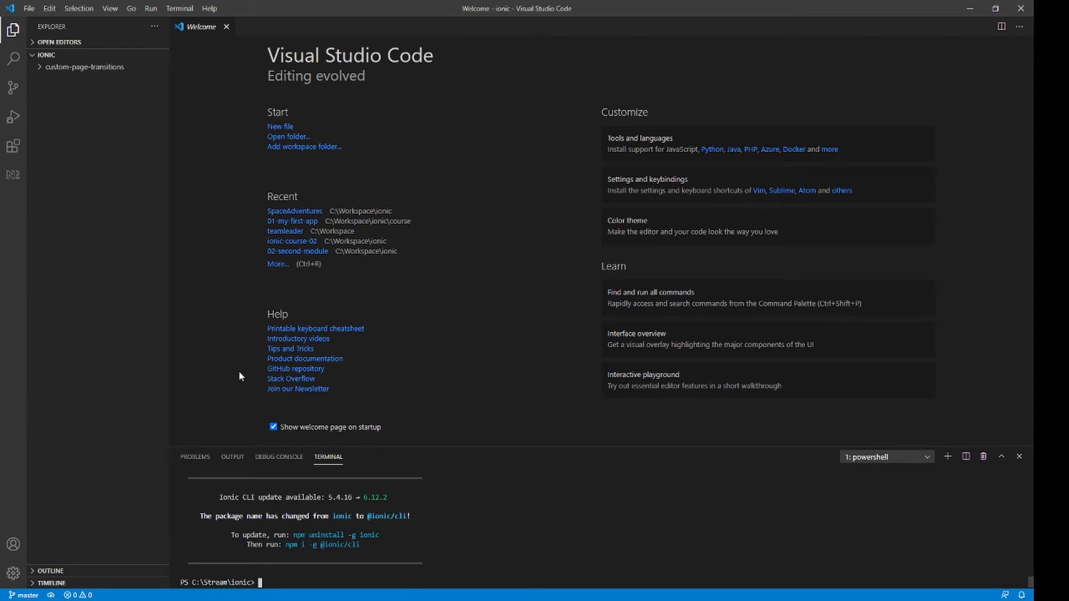
mouse_move(29, 8)
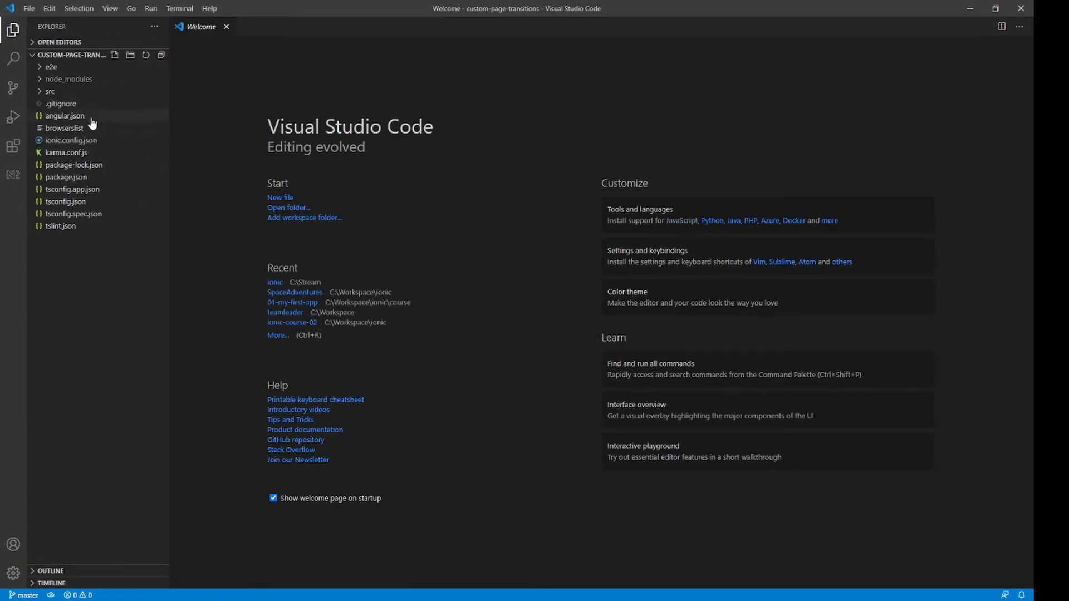
Expand src, start a new terminal and run 'ionic serve' to launch the blank app.
click(49, 91)
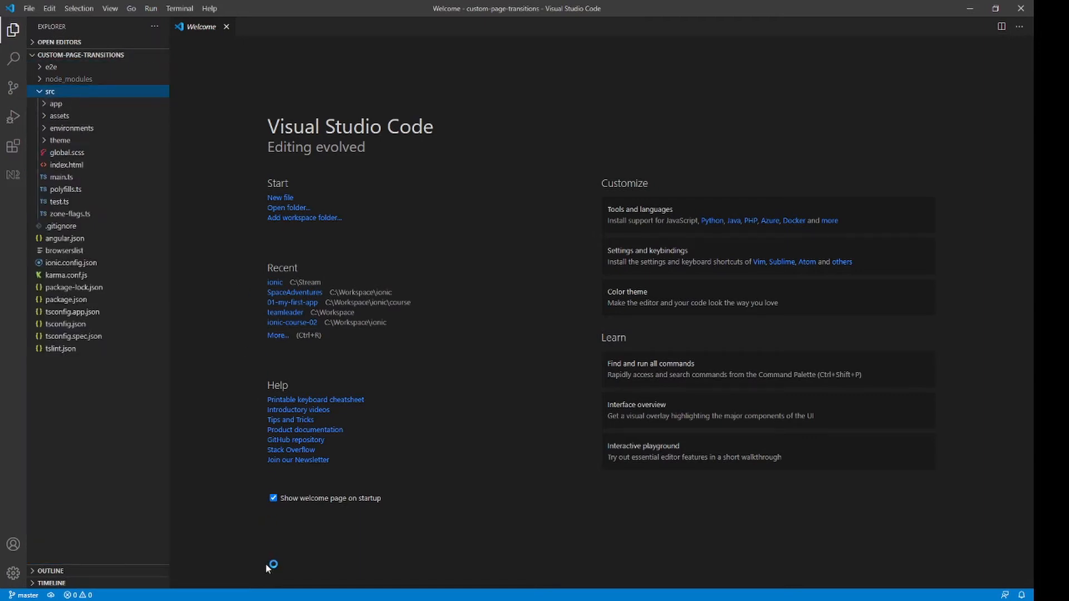
click(179, 8)
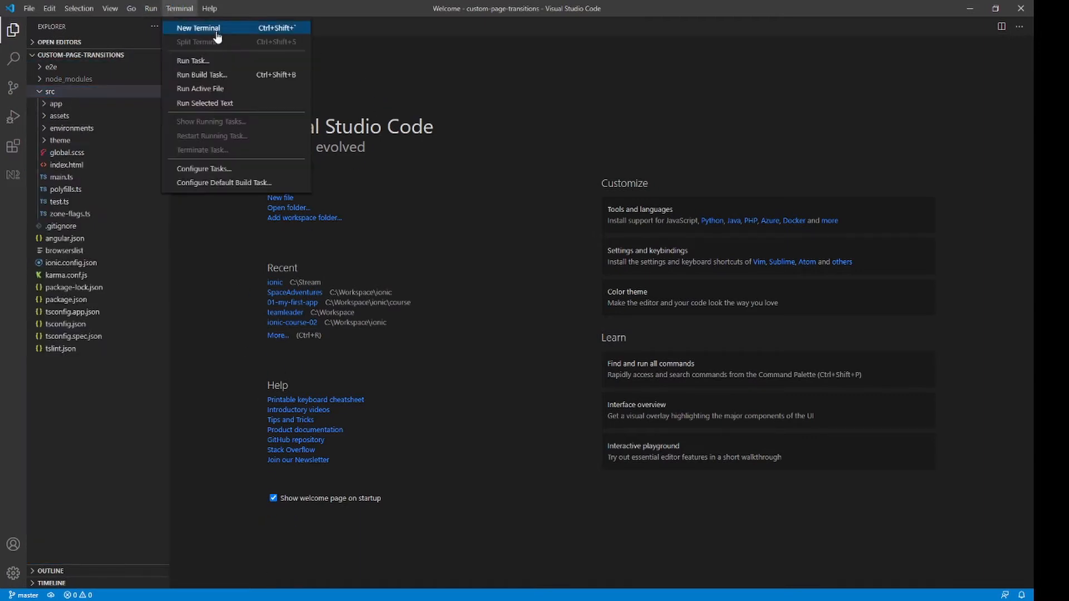
click(198, 27)
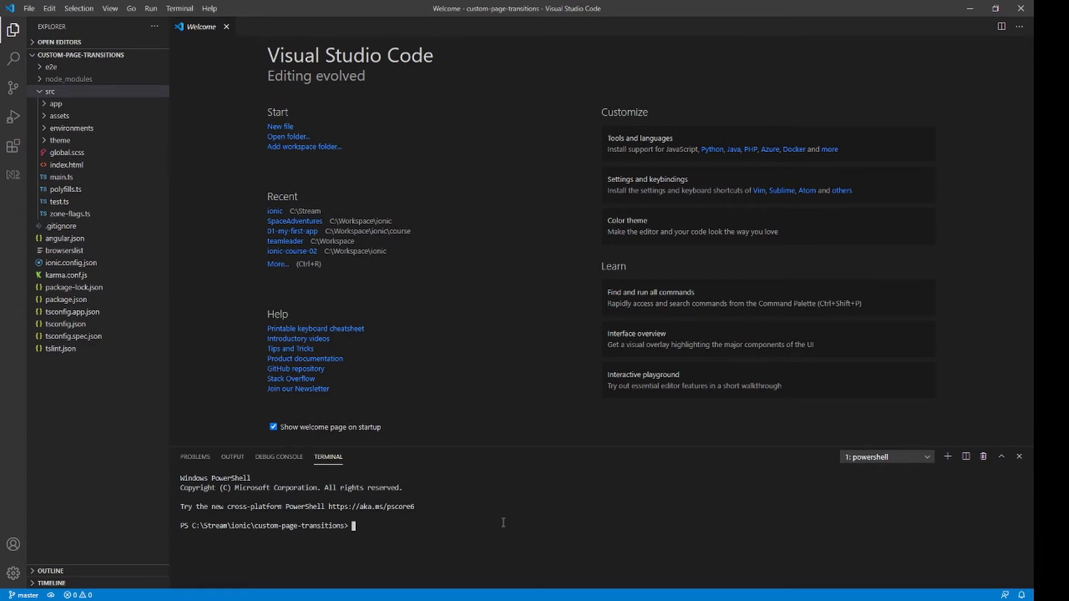
text(ioni)
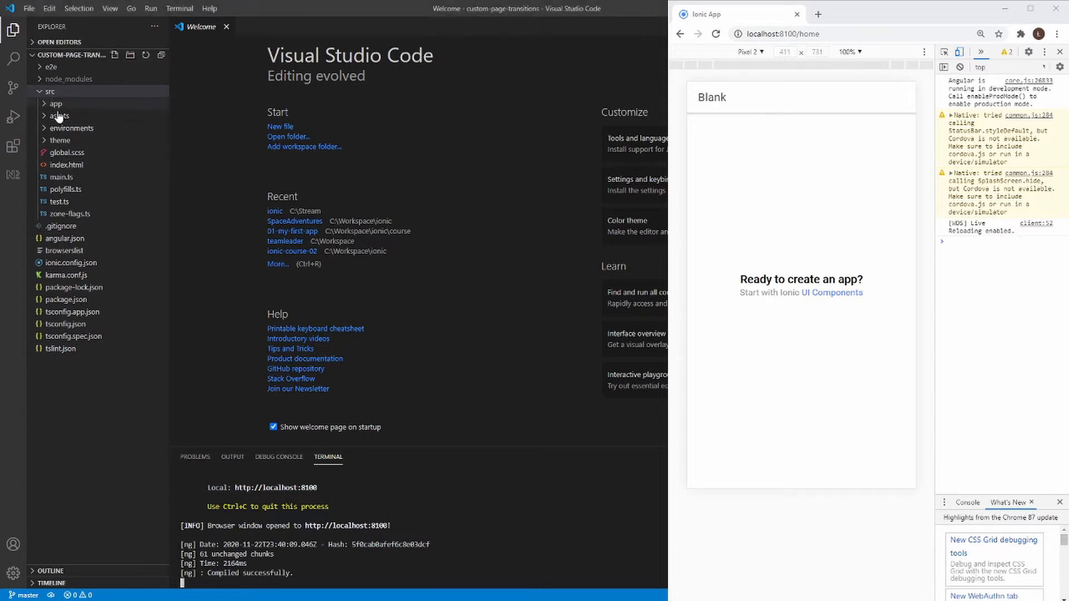
Run 'ionic generate page second-page' to add a page beside home.
click(56, 104)
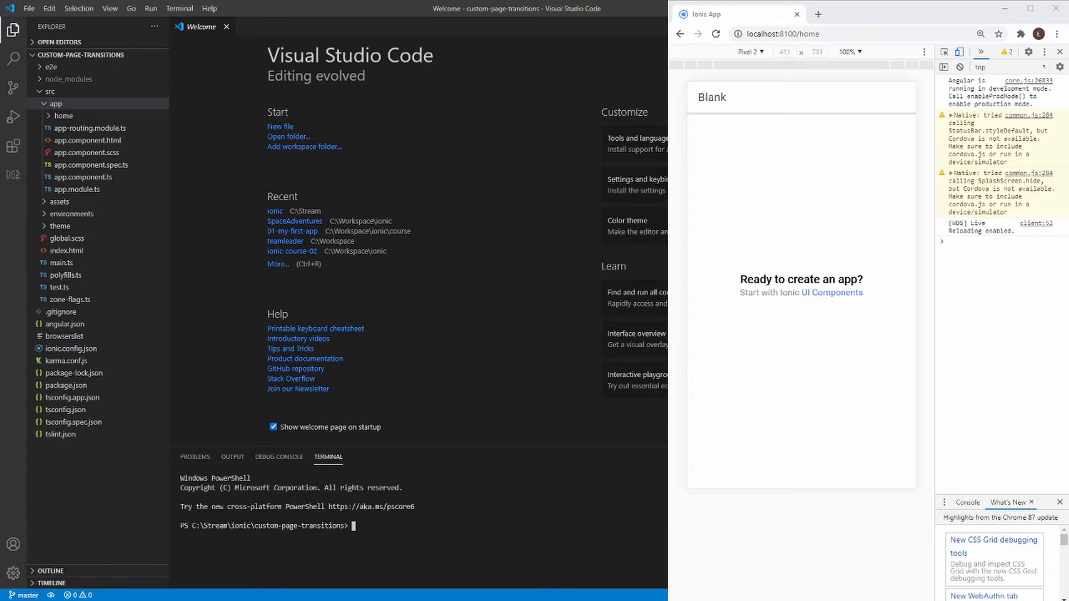
text(ionici)
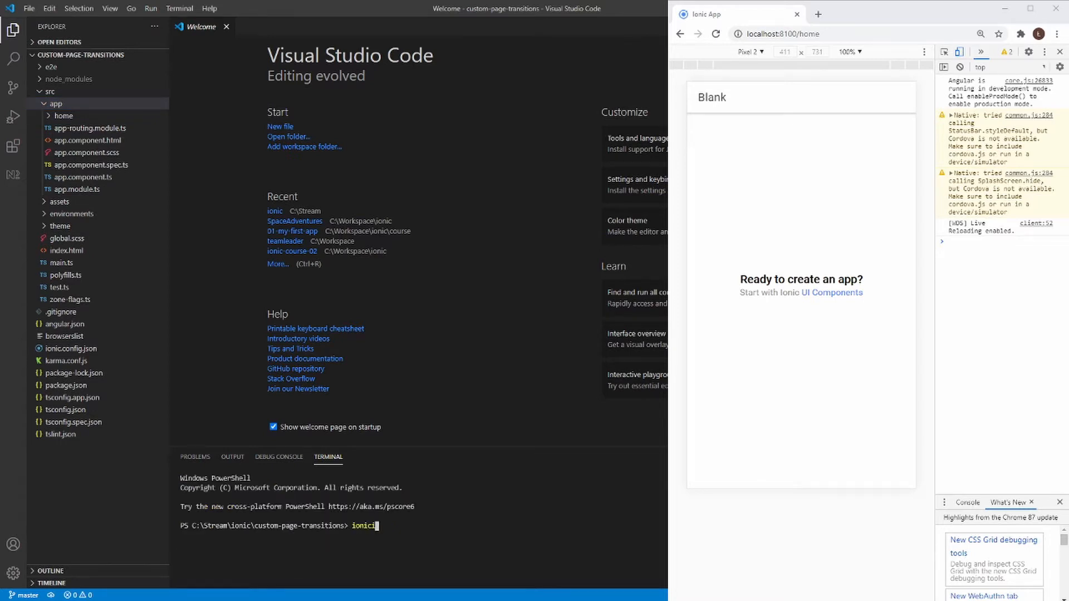
key(Backspace)
text( generate page)
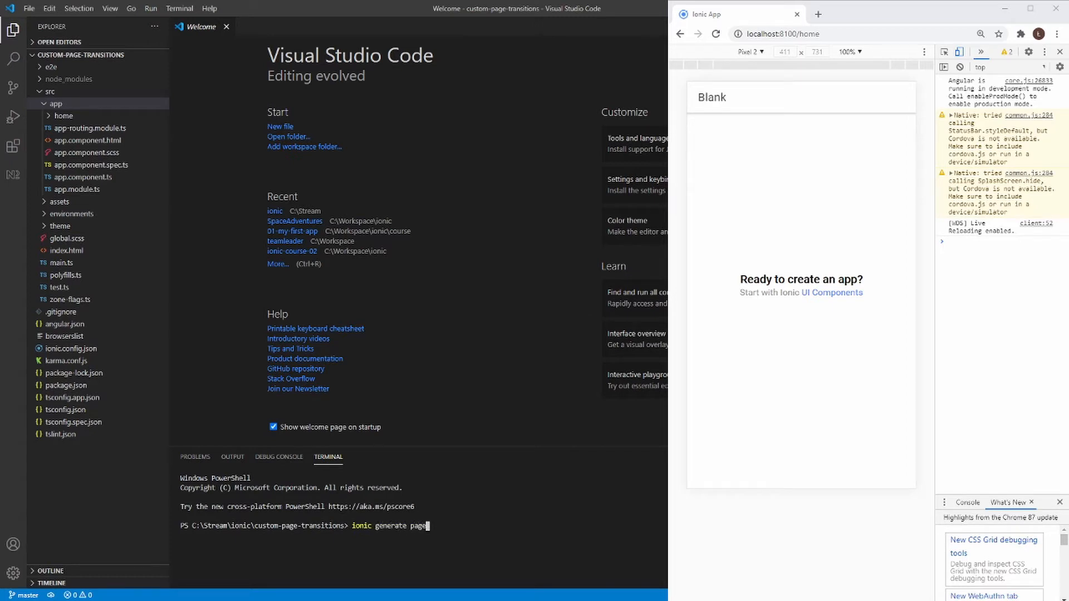
text(" ")
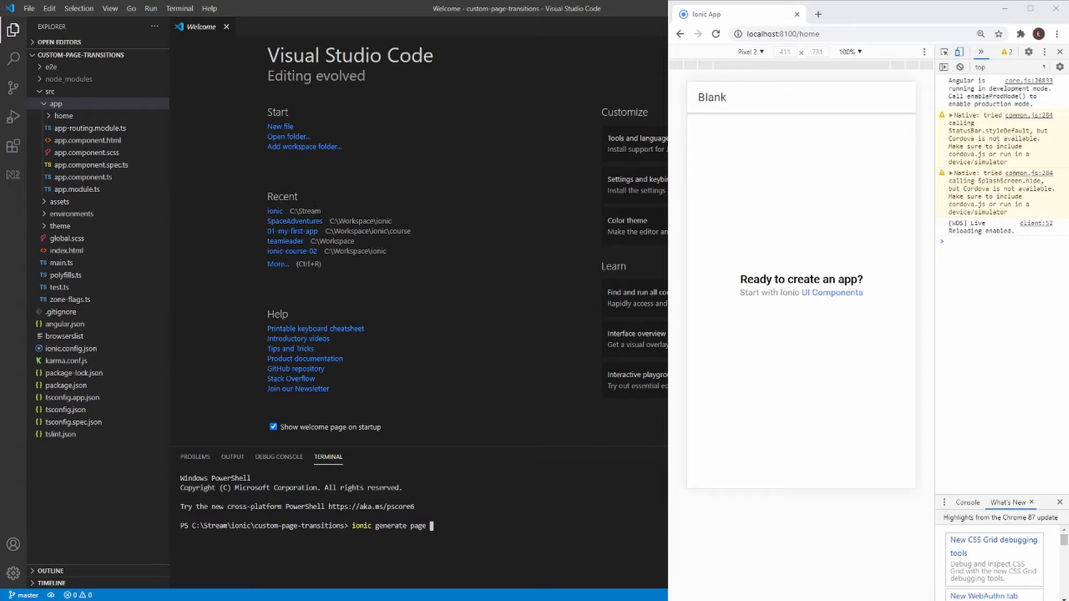
text(second-page)
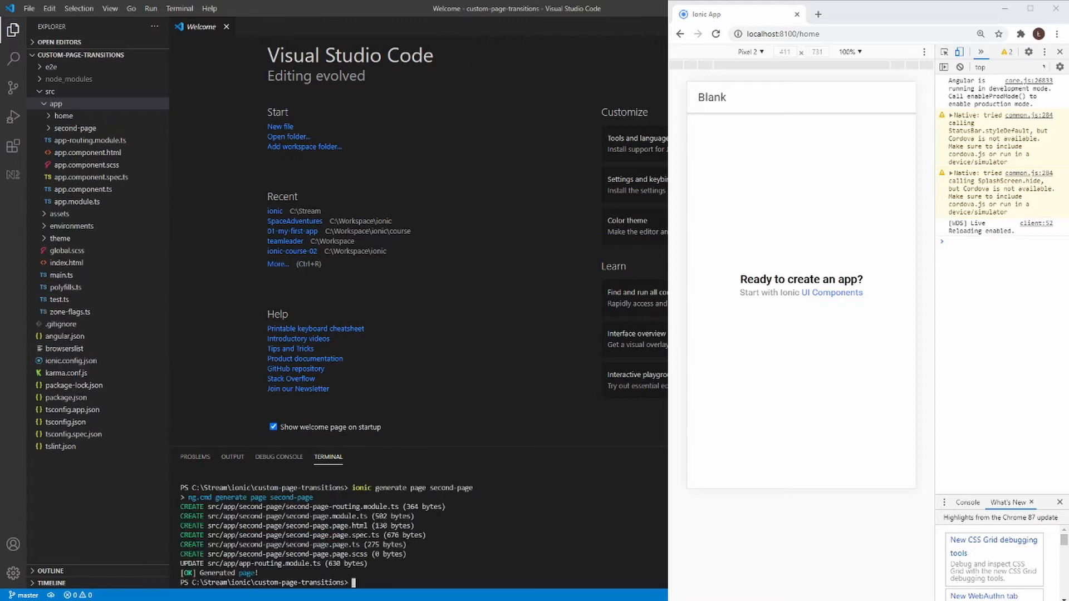
Expand the second-page and home folders in the Explorer to reveal their files.
click(76, 128)
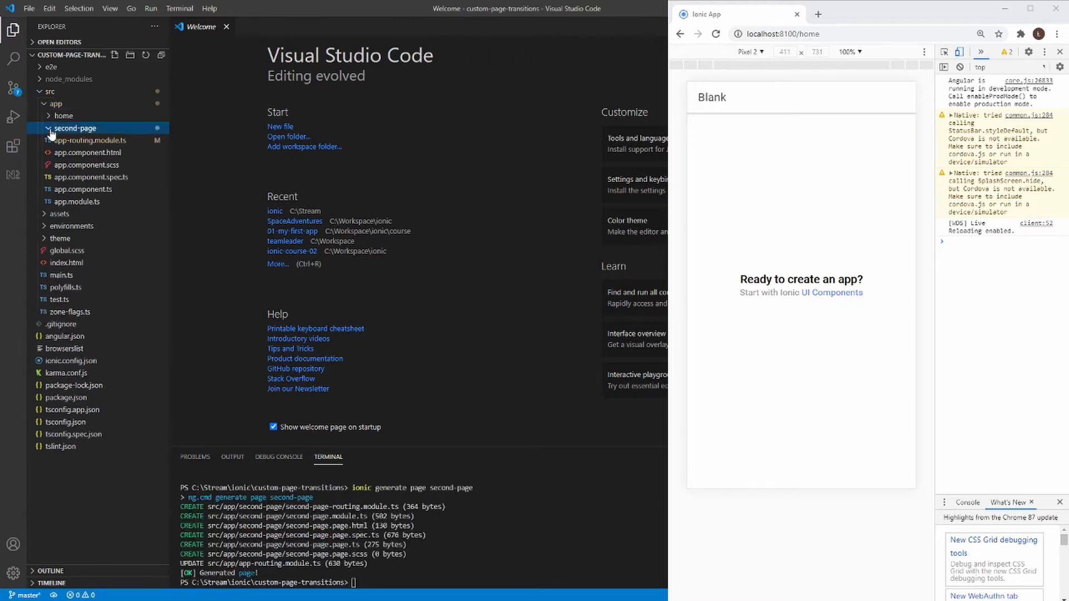
click(64, 116)
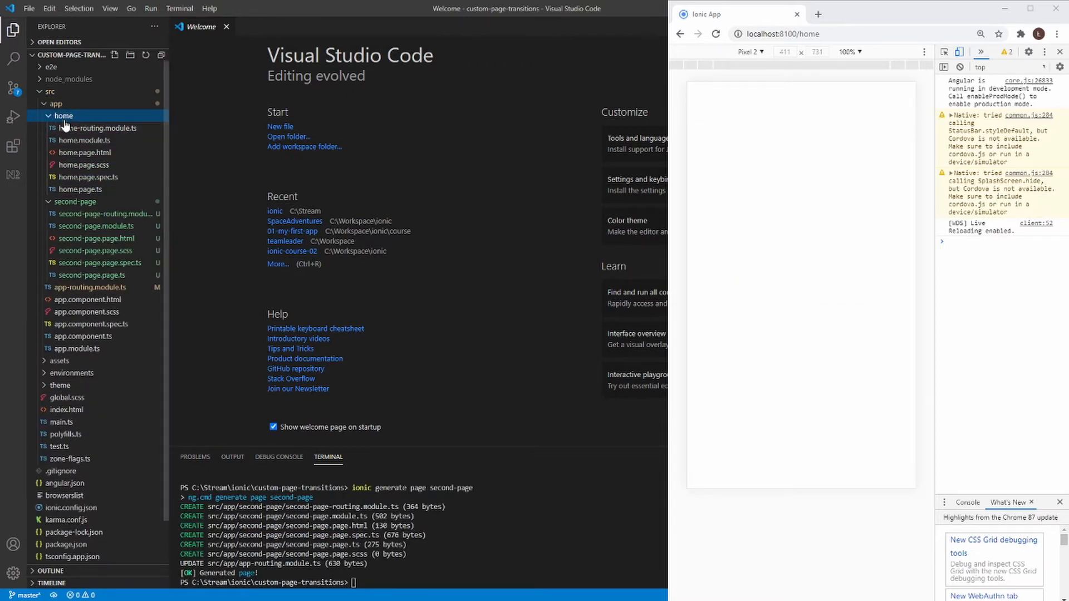
click(63, 115)
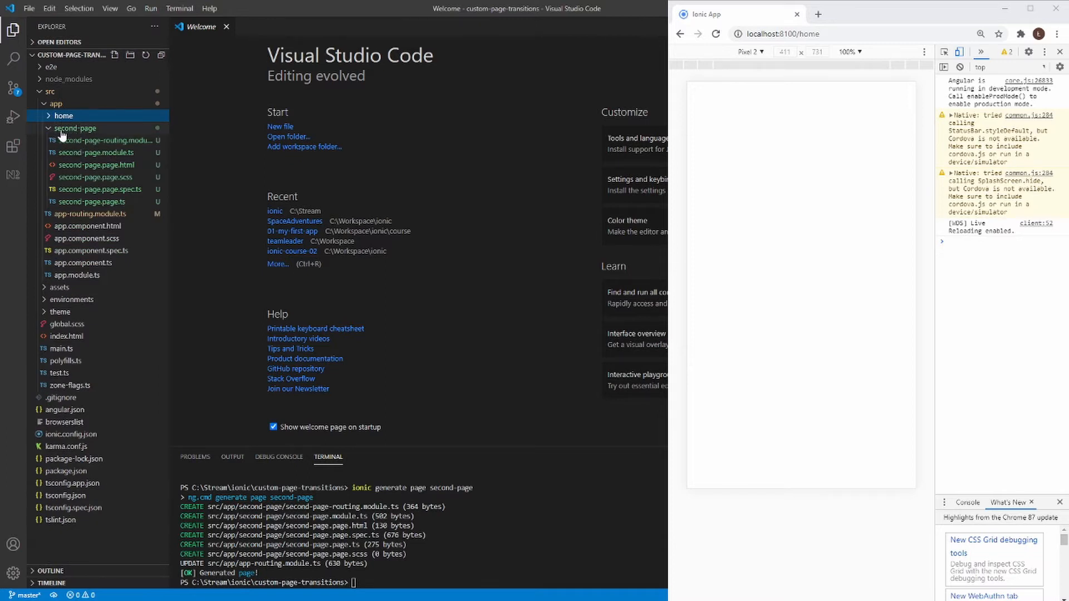
click(64, 116)
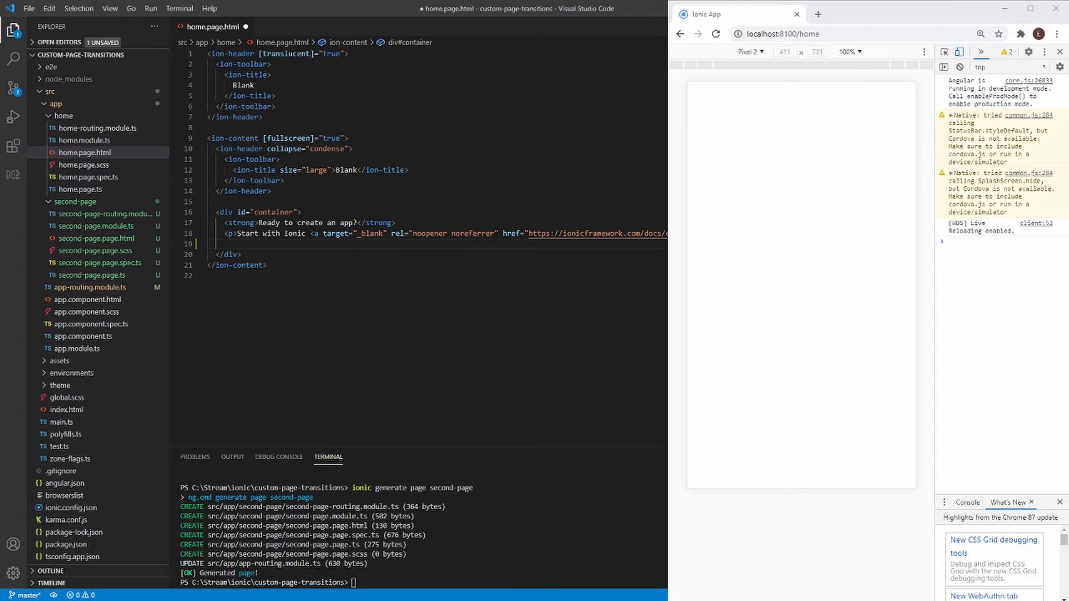
Add an ion-button with routerLink="/second-page" to home.page.html.
text(<)
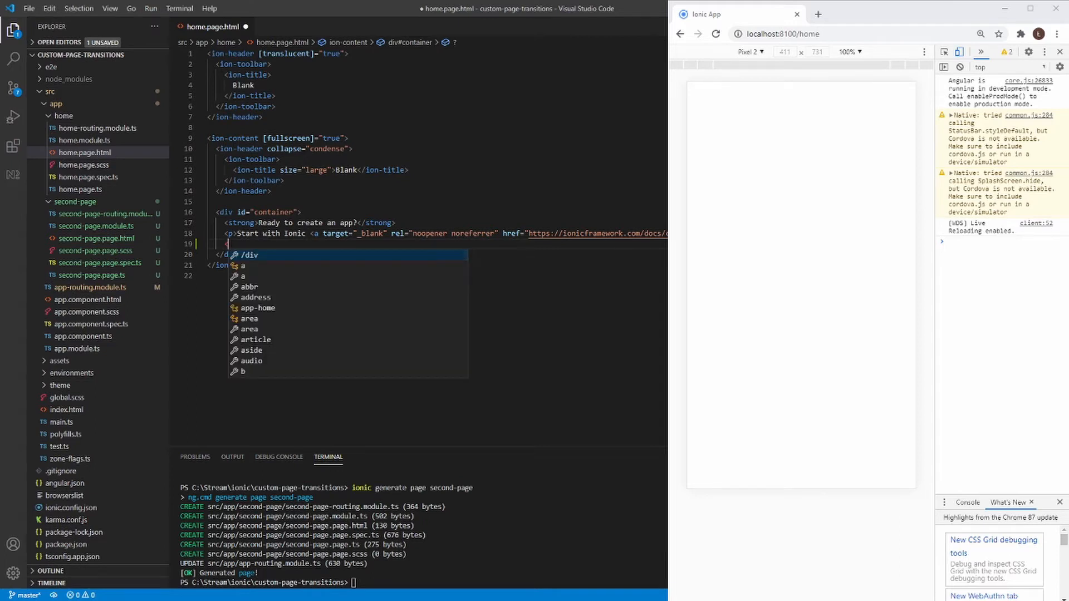
text(ion-button ></ion-button>)
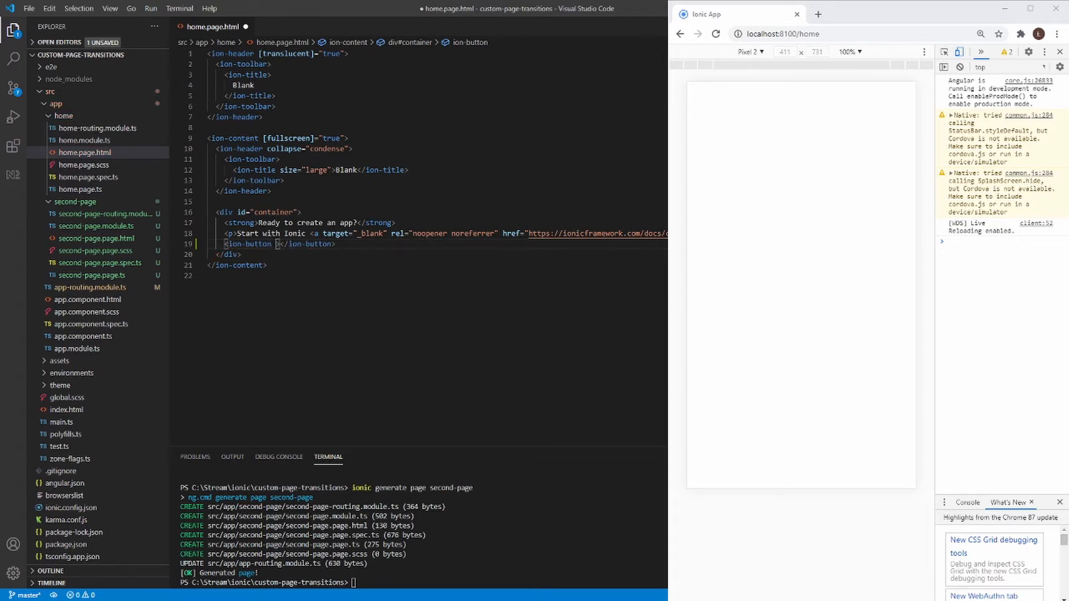
text(routerLink="/)
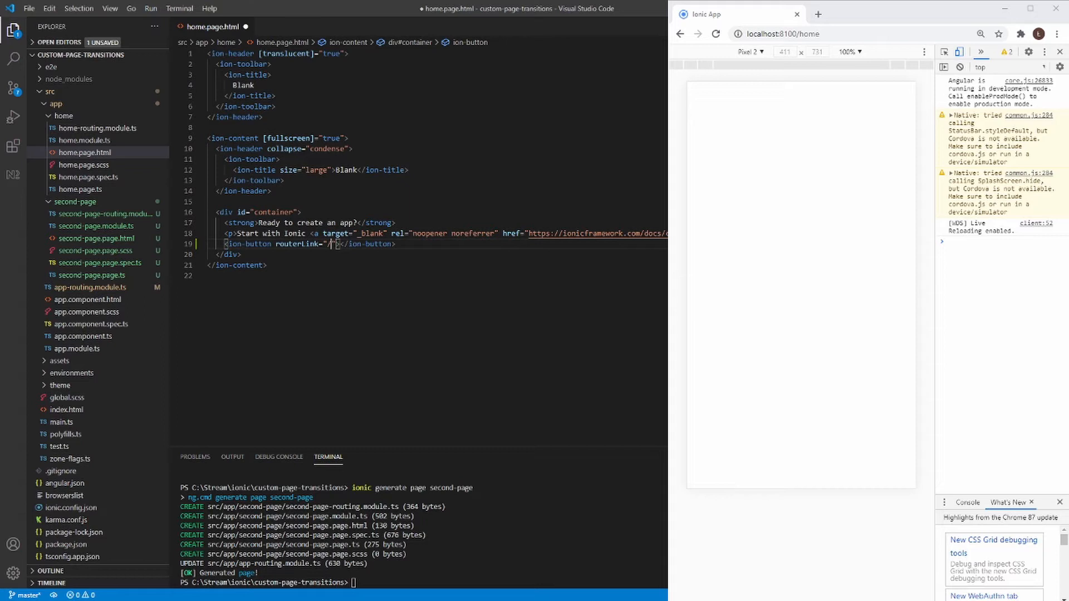
text(sc)
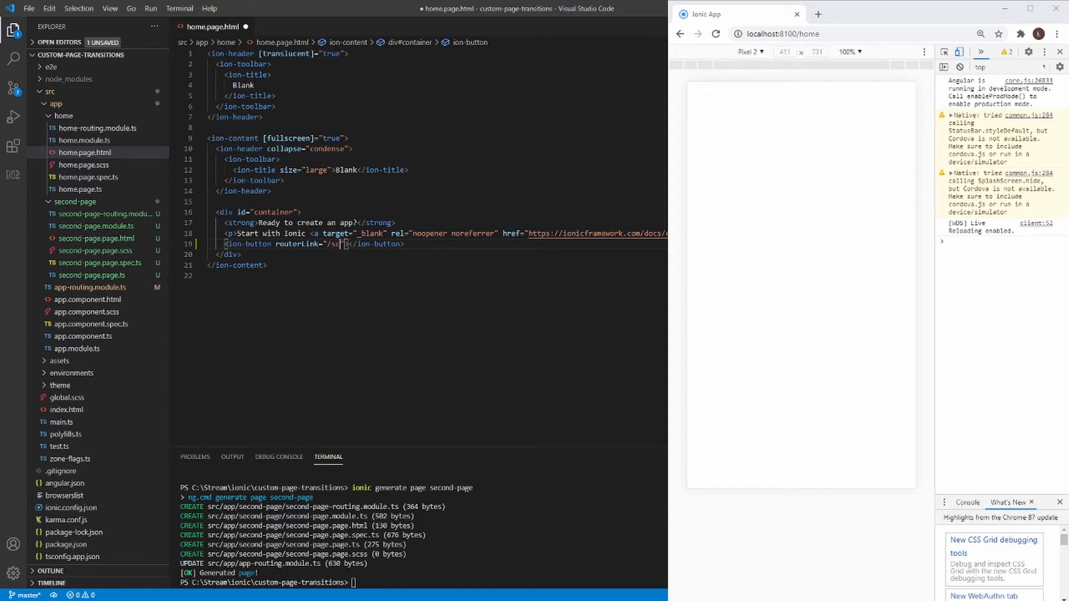
text(econd-page)
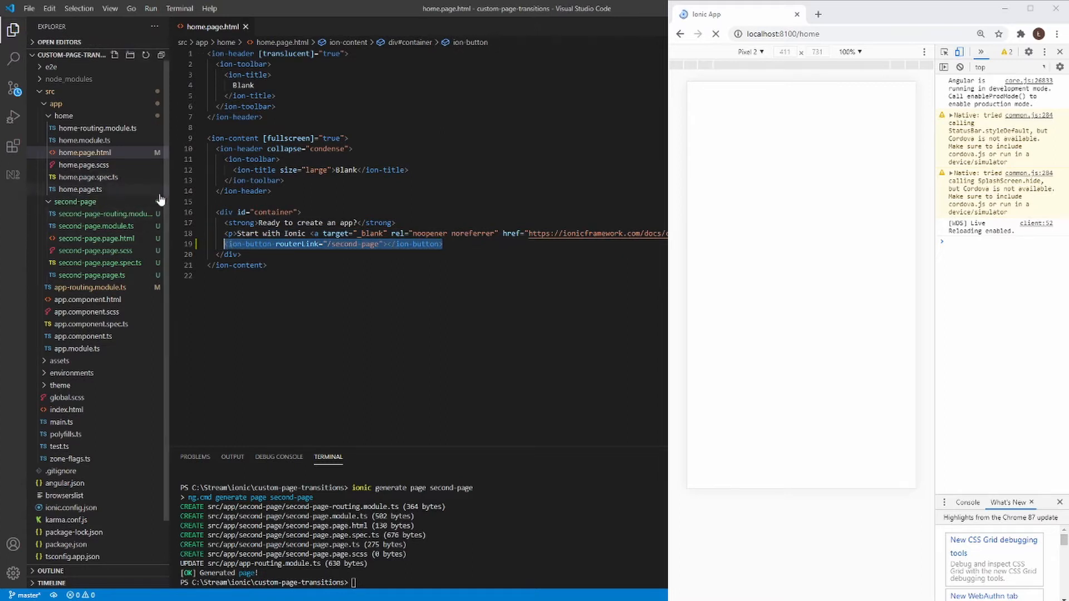
Paste the button into second-page.page.html and point its routerLink to "/home".
click(97, 238)
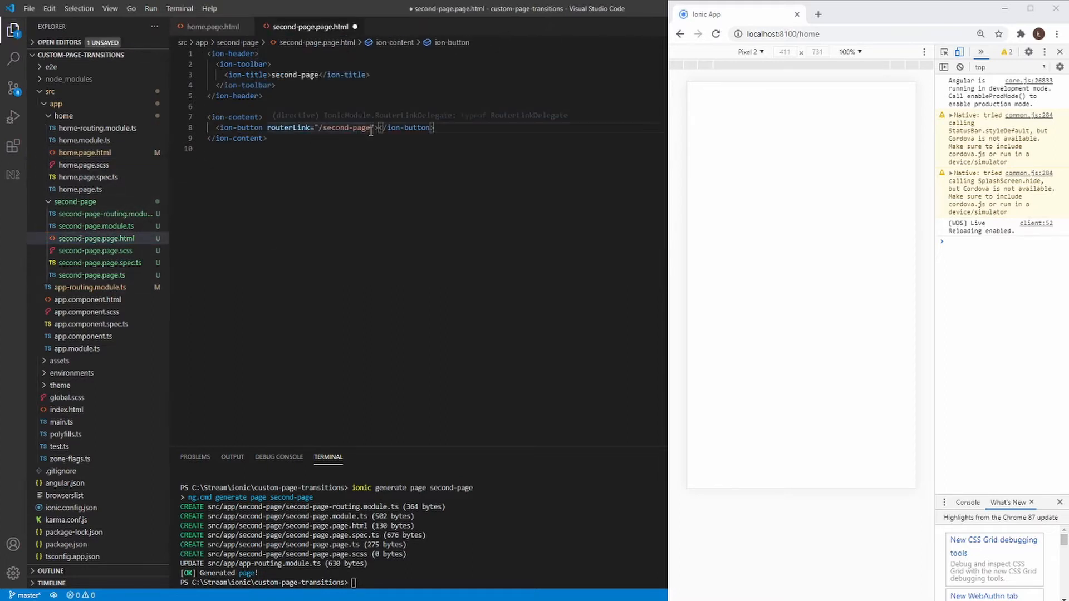
double_click(346, 128)
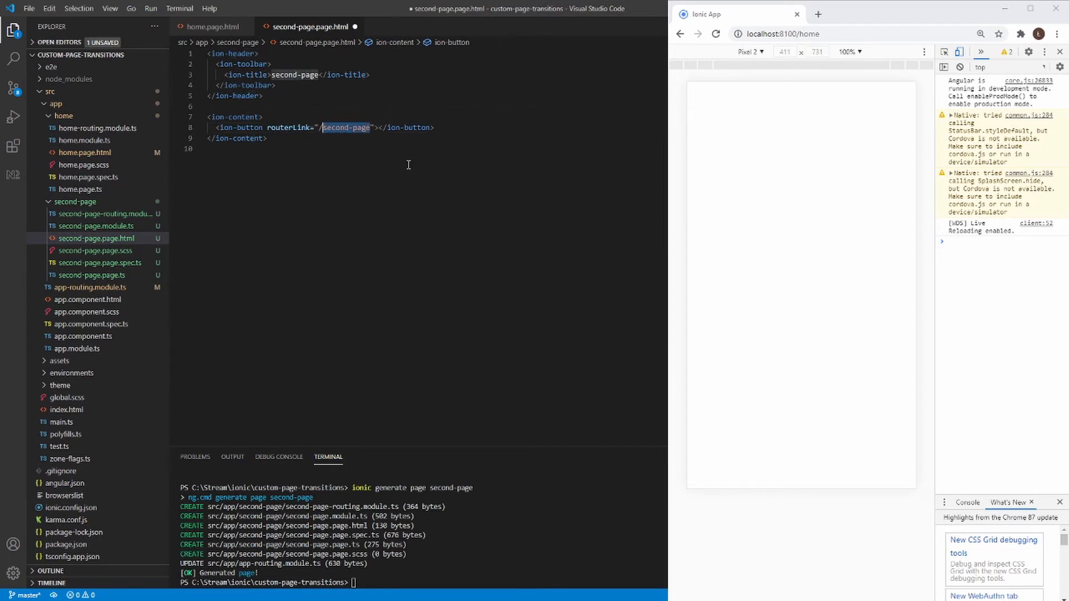
text(/home)
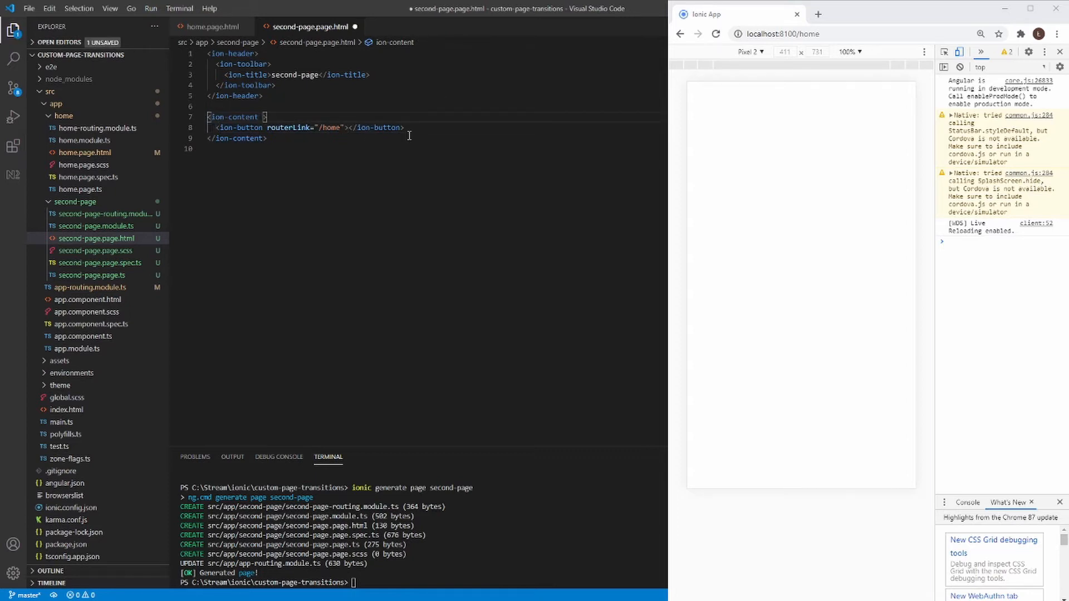
text(color="")
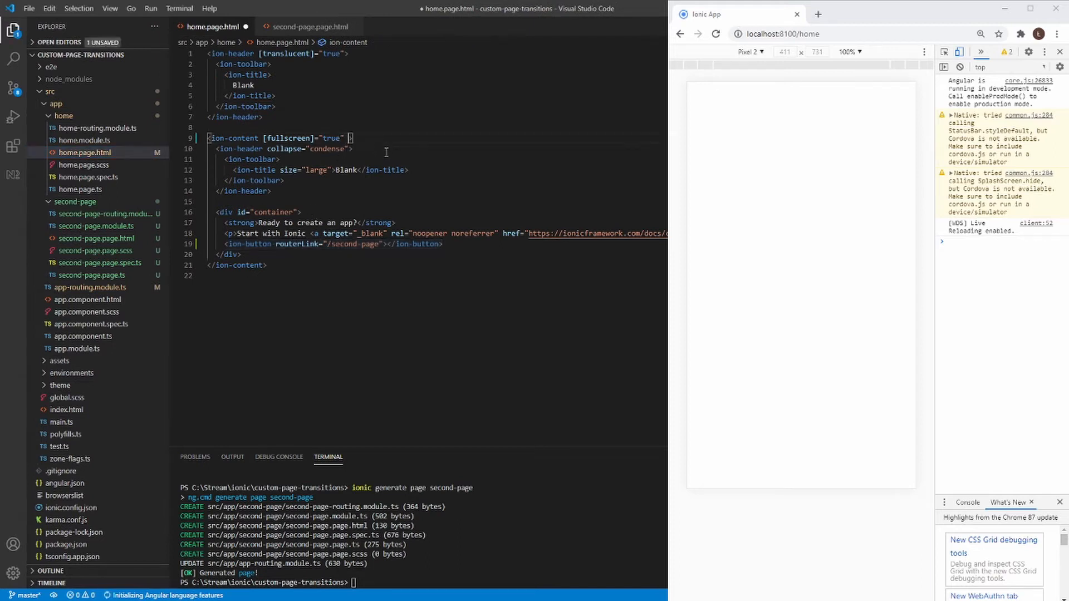
Set the home page's ion-content color attribute to "primary".
text(color="secondary")
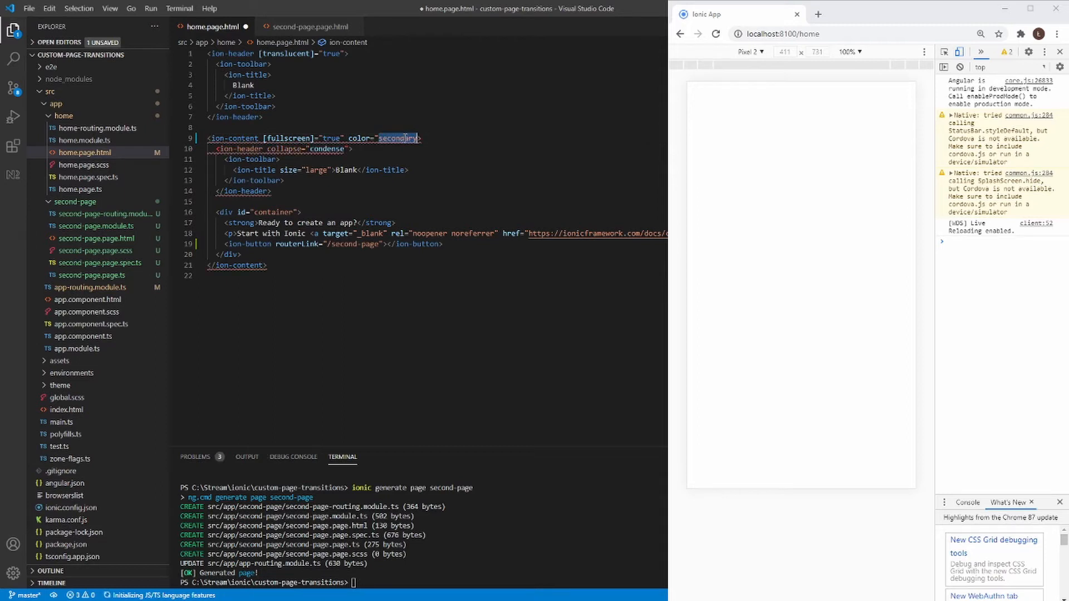
text(primary)
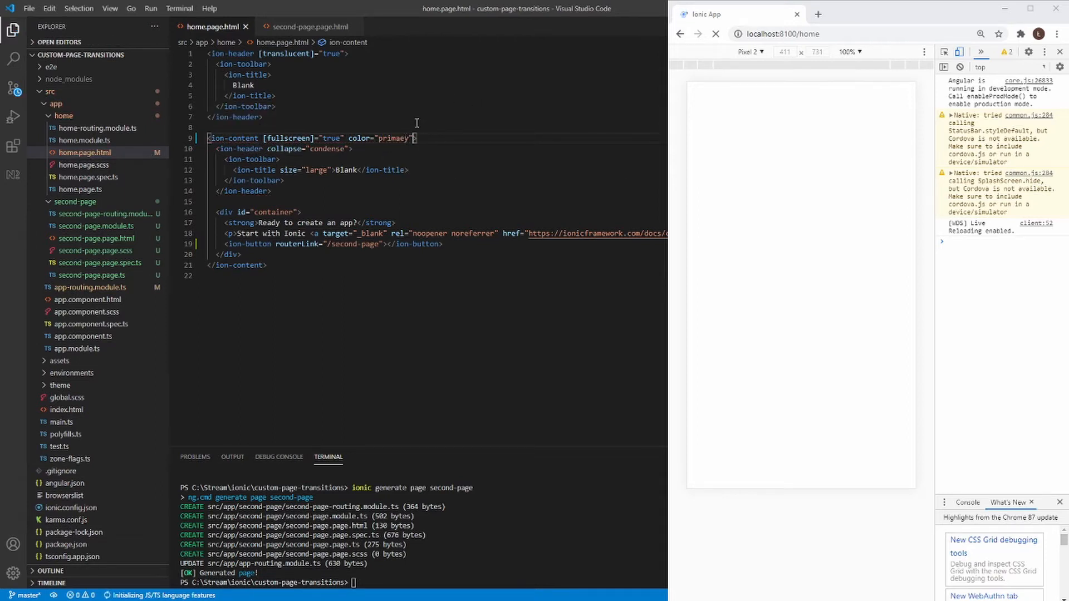
double_click(393, 137)
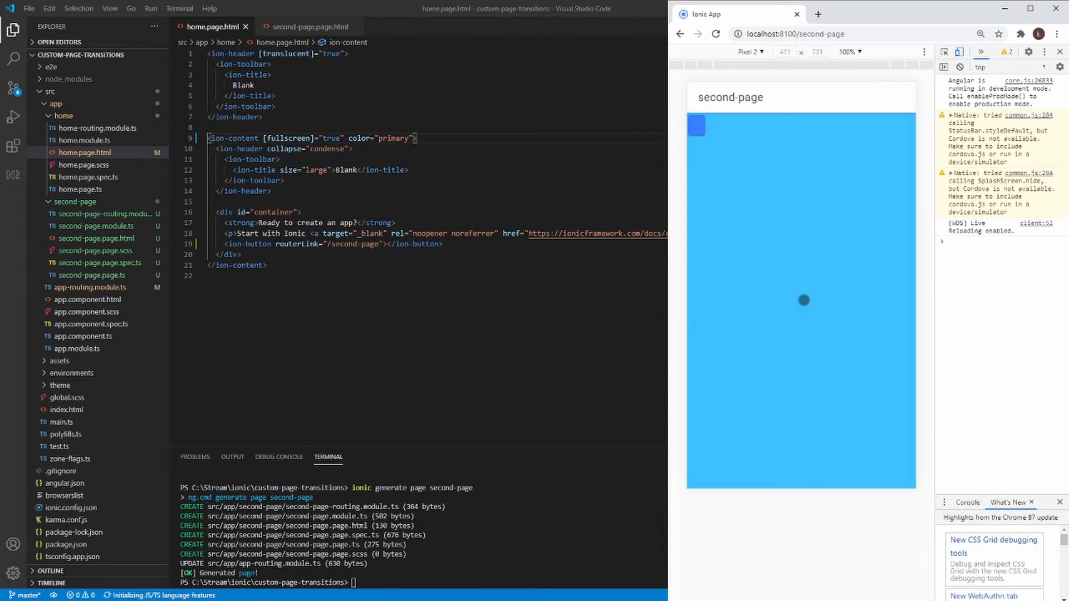
mouse_move(775, 198)
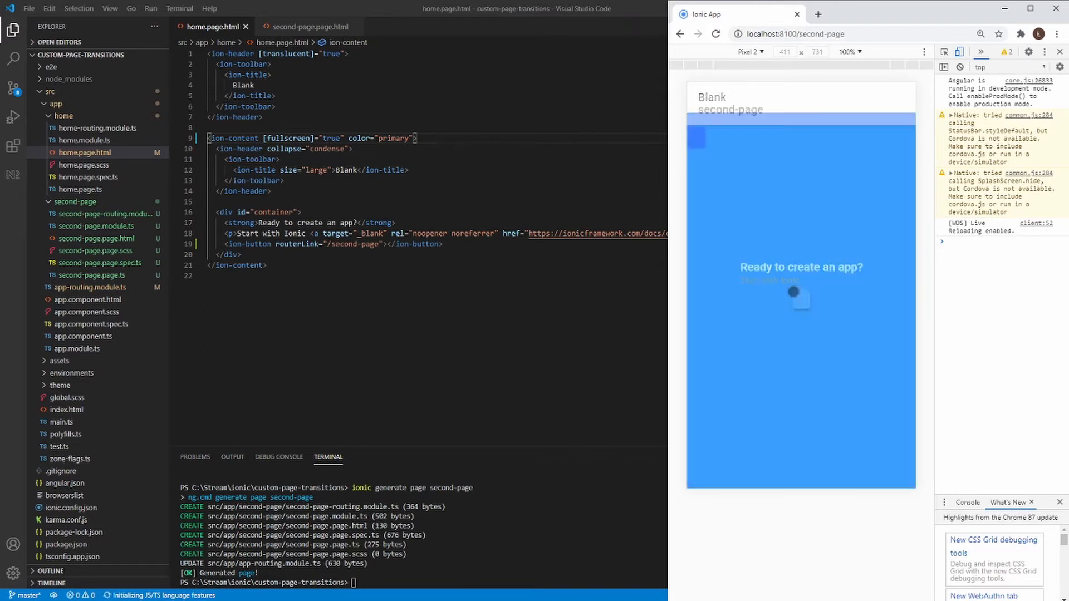
Return to home, then follow the button link forward to second-page.
click(801, 298)
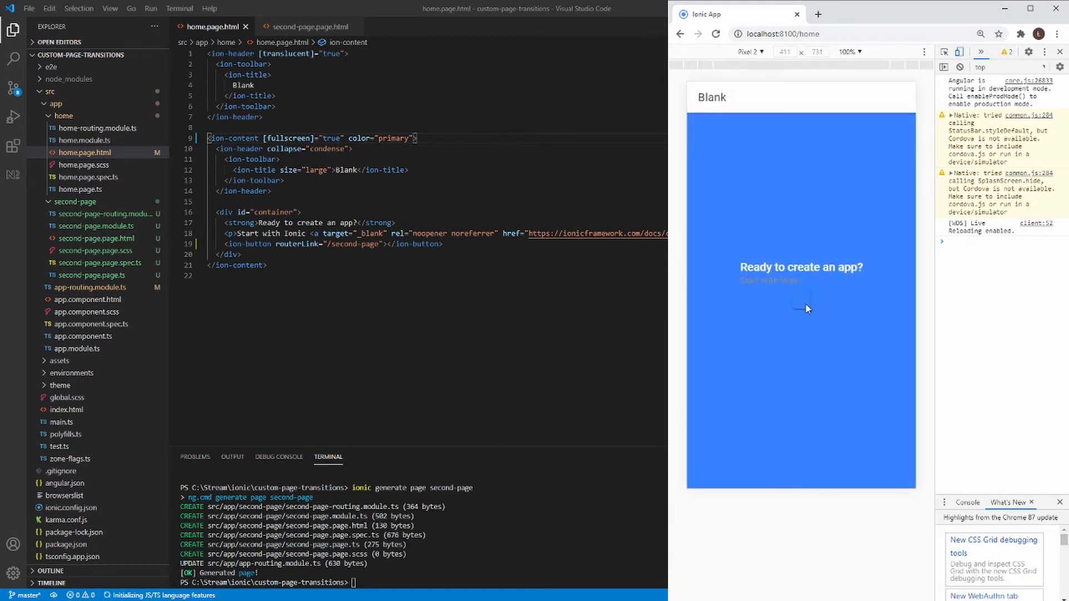
click(799, 300)
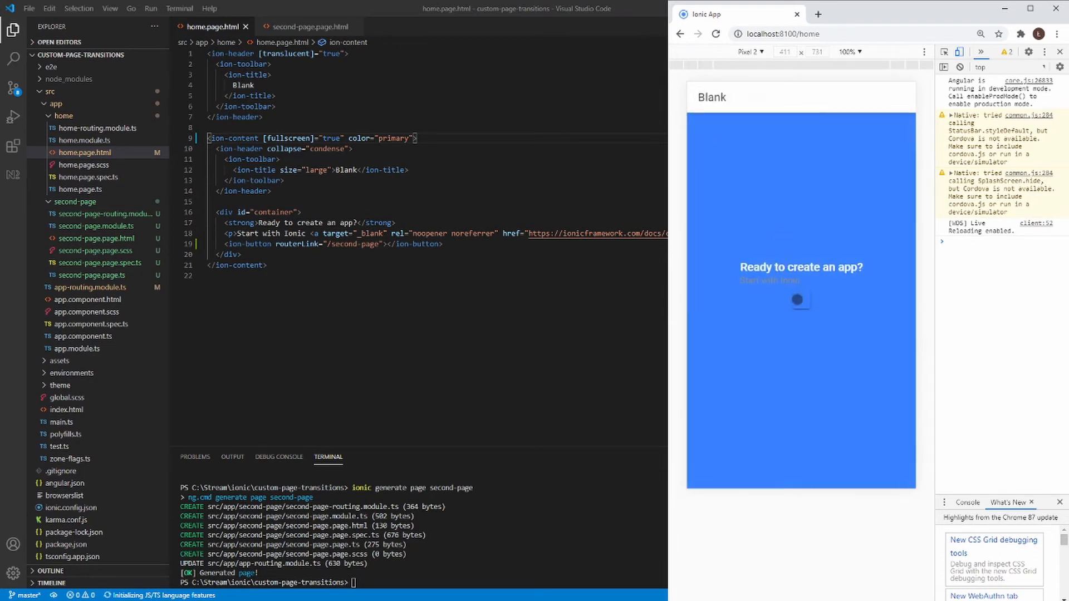
click(798, 300)
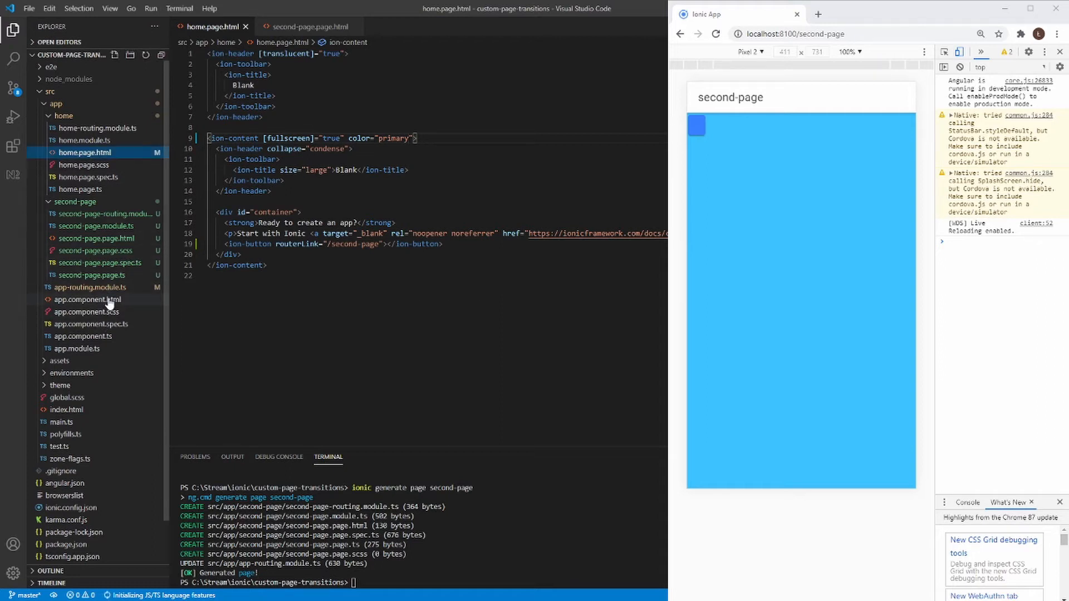
Bind ion-router-outlet's [animation] to myCustomPageTransition in app.component.html and copy the name.
click(86, 299)
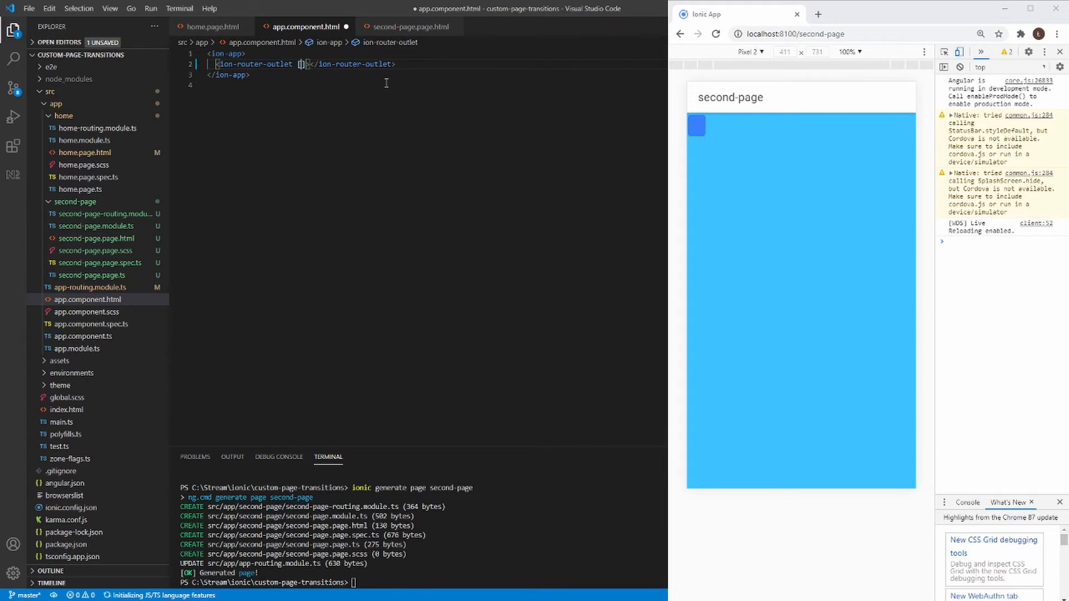
text([animation)
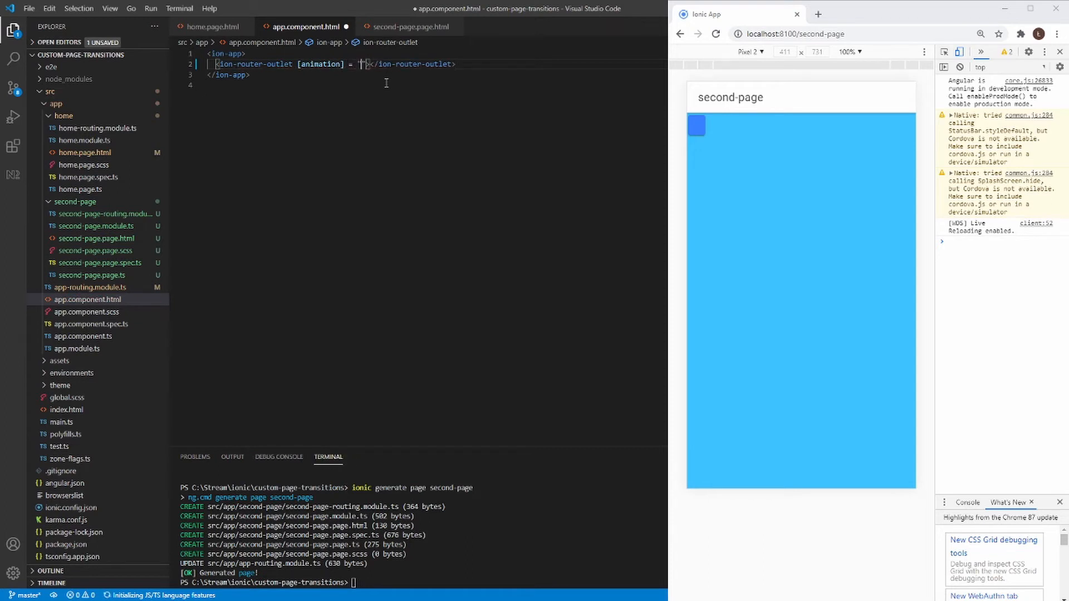
text(myCustomPage)
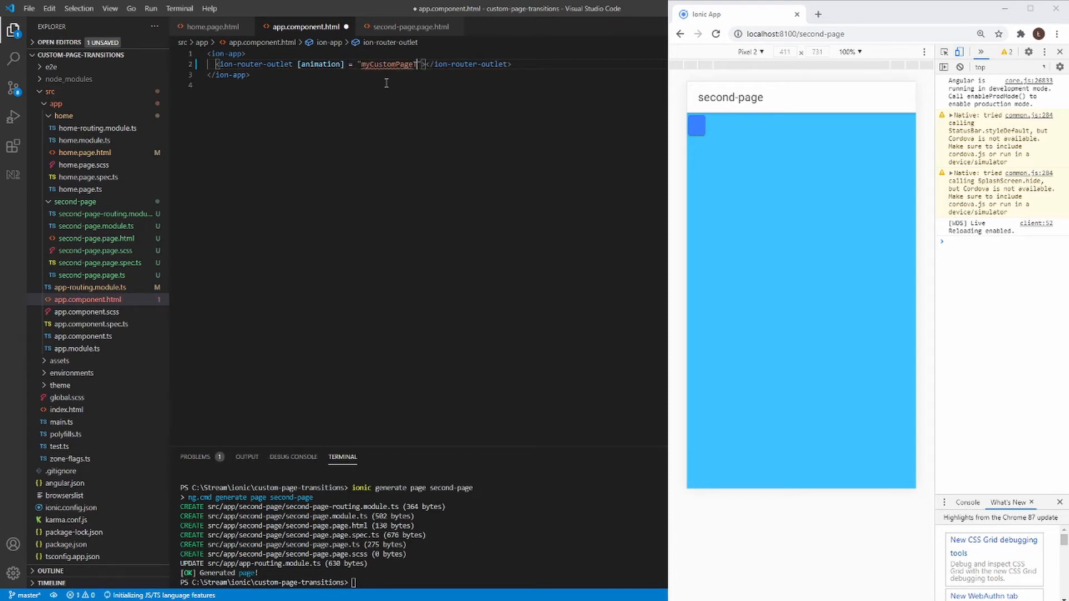
text(Transition)
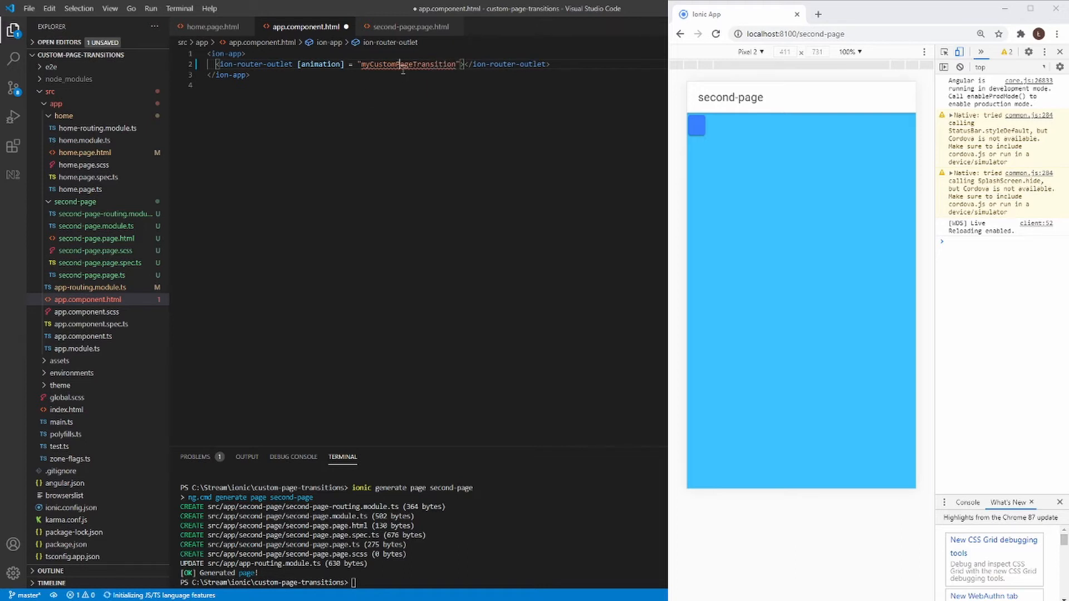
double_click(408, 64)
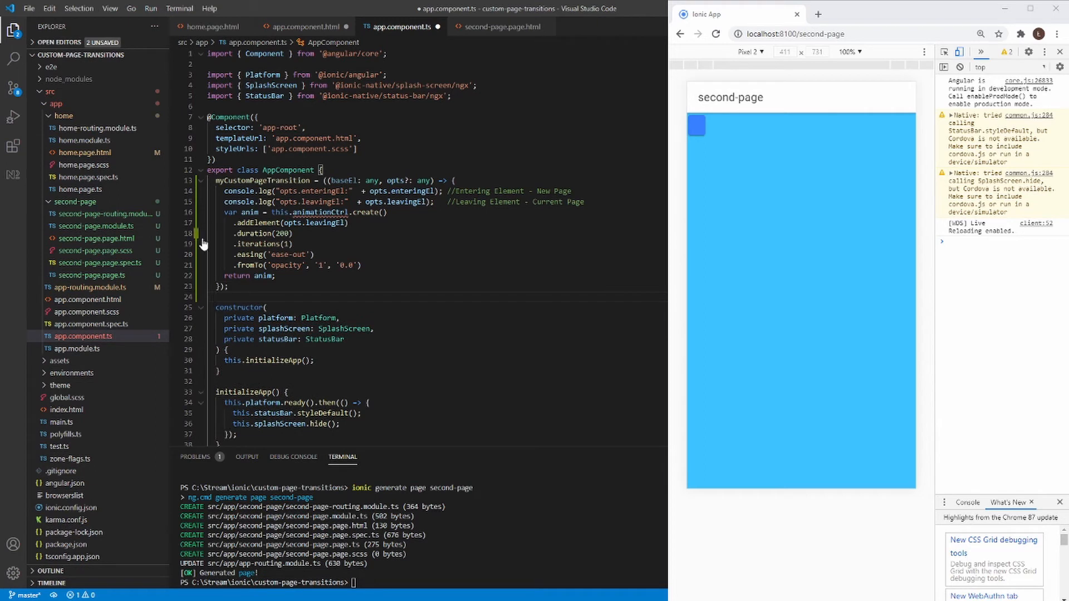
mouse_move(322, 212)
text(,)
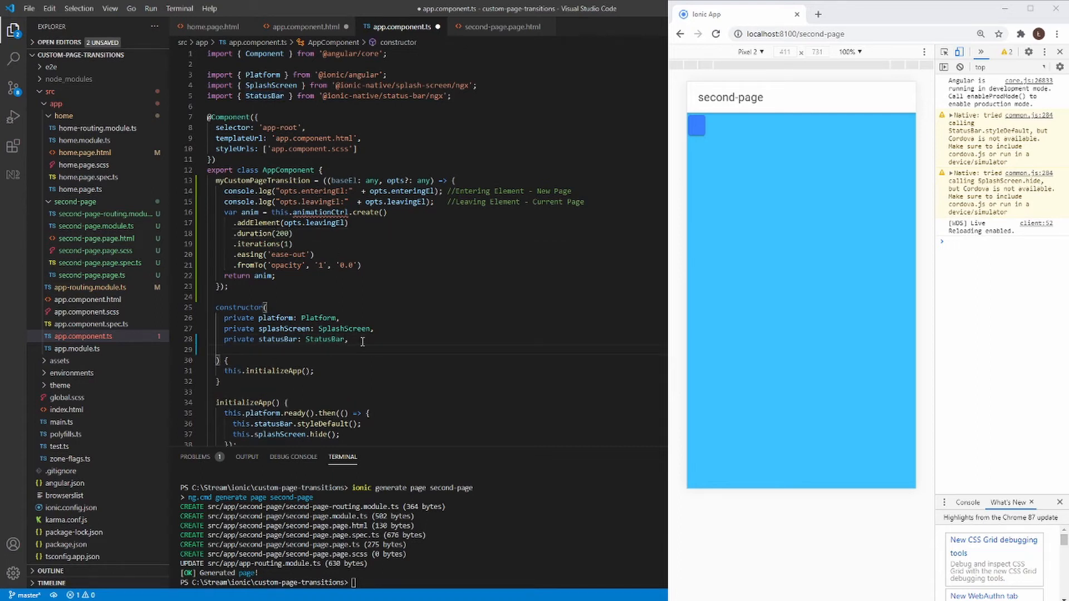
Inject 'private animationCtrl: AnimationController' into the AppComponent constructor.
text(private)
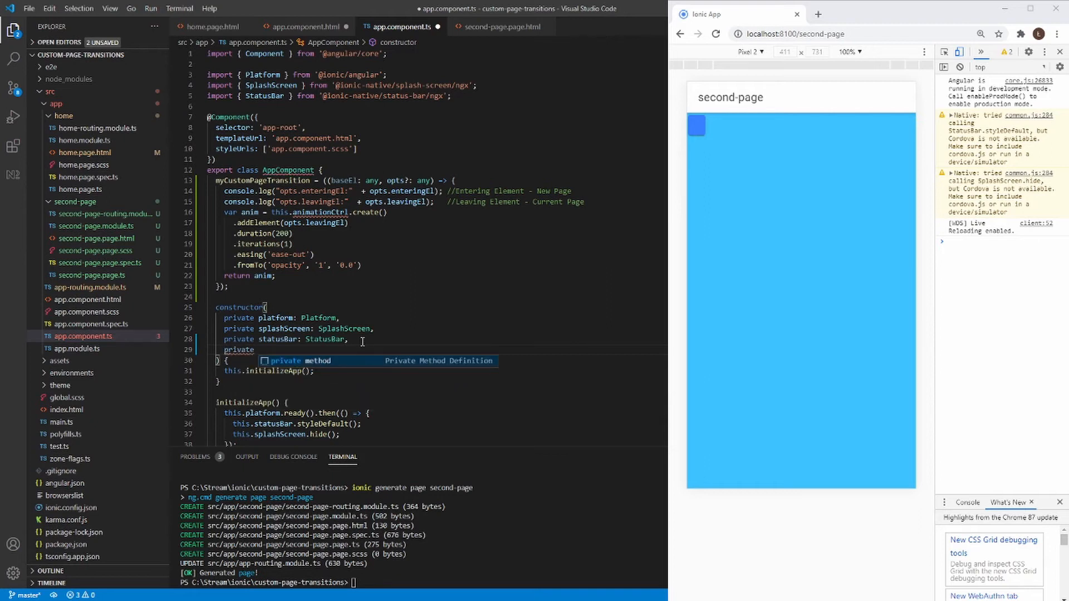
text(animationCtrl: AnimationController)
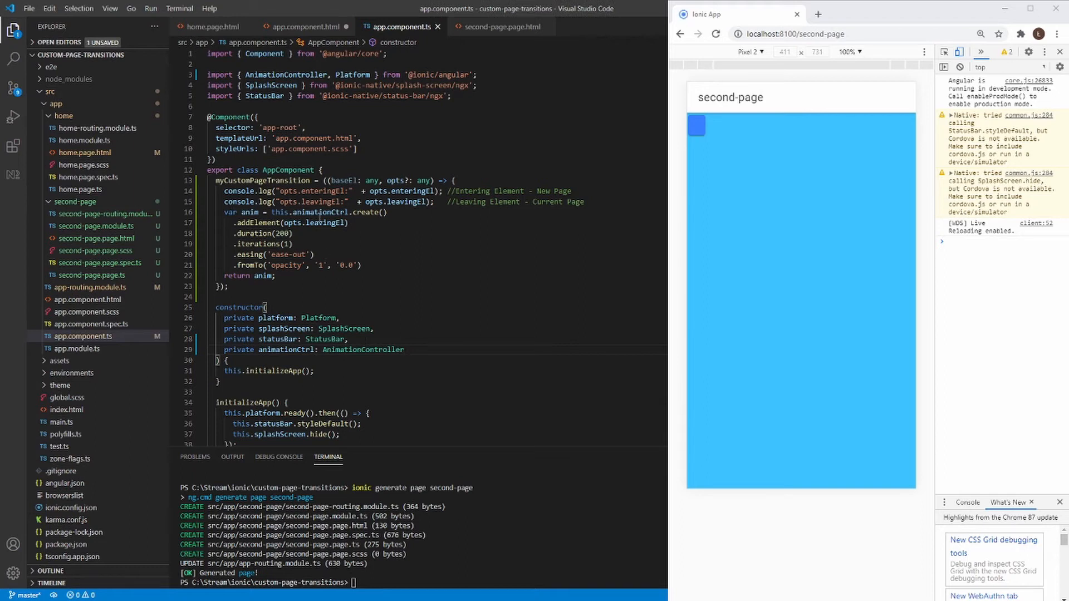
mouse_move(332, 212)
text(0)
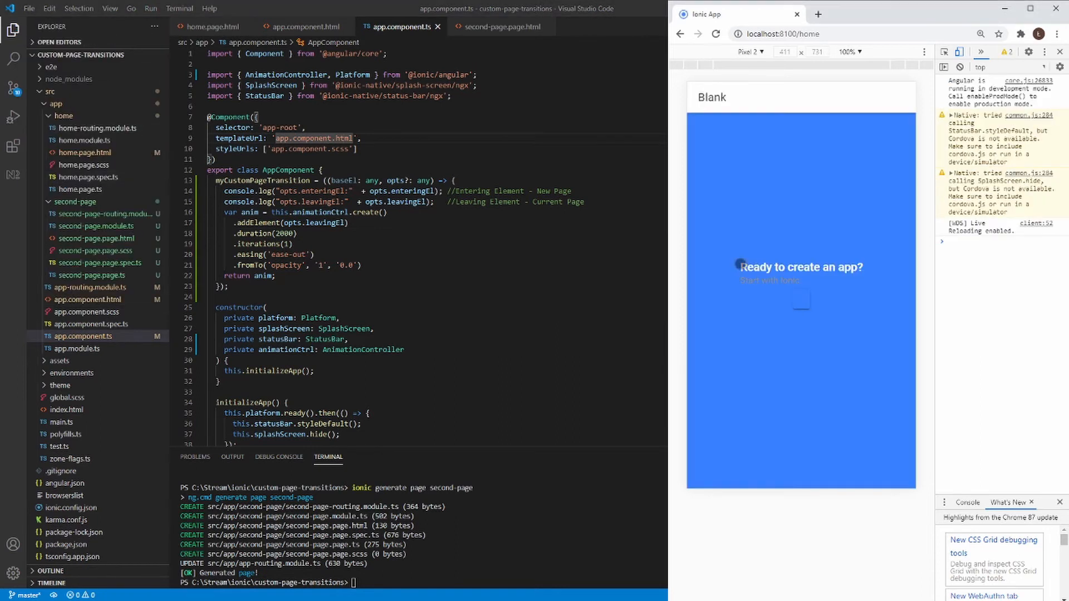
Navigate to the second page in Chrome to watch the 2000 ms fade.
click(740, 264)
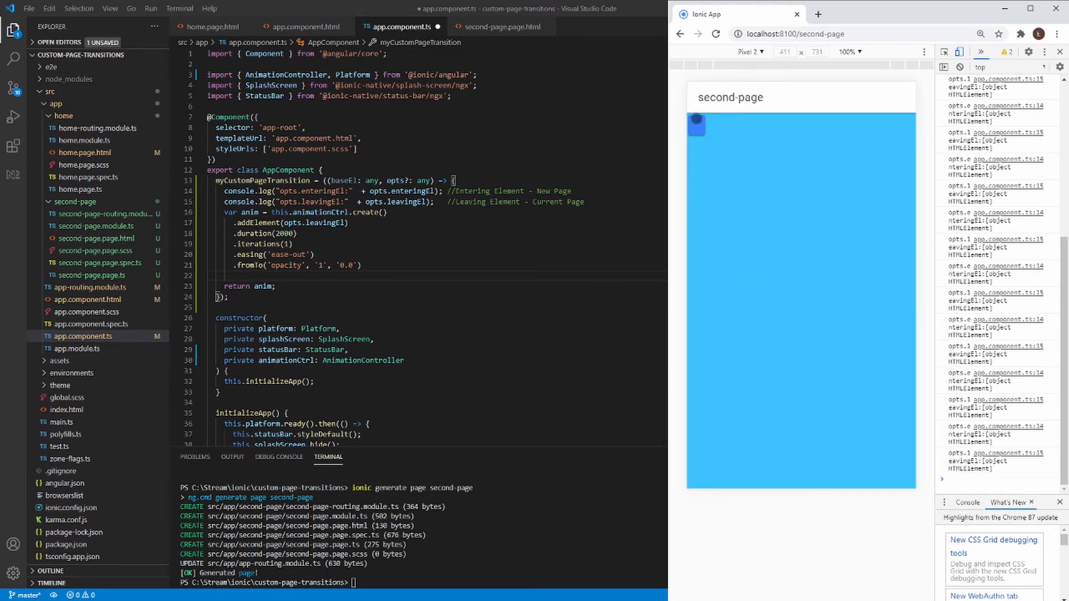
Log opts.enteringEl as the new page's element and duplicate the first animation block as anim2.
click(696, 126)
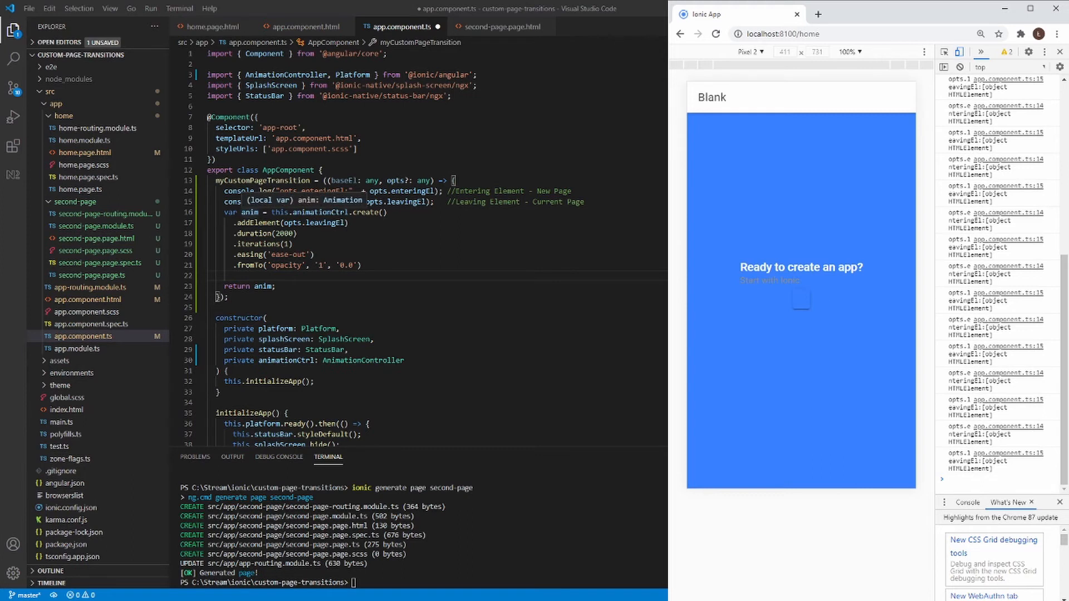
mouse_move(256, 222)
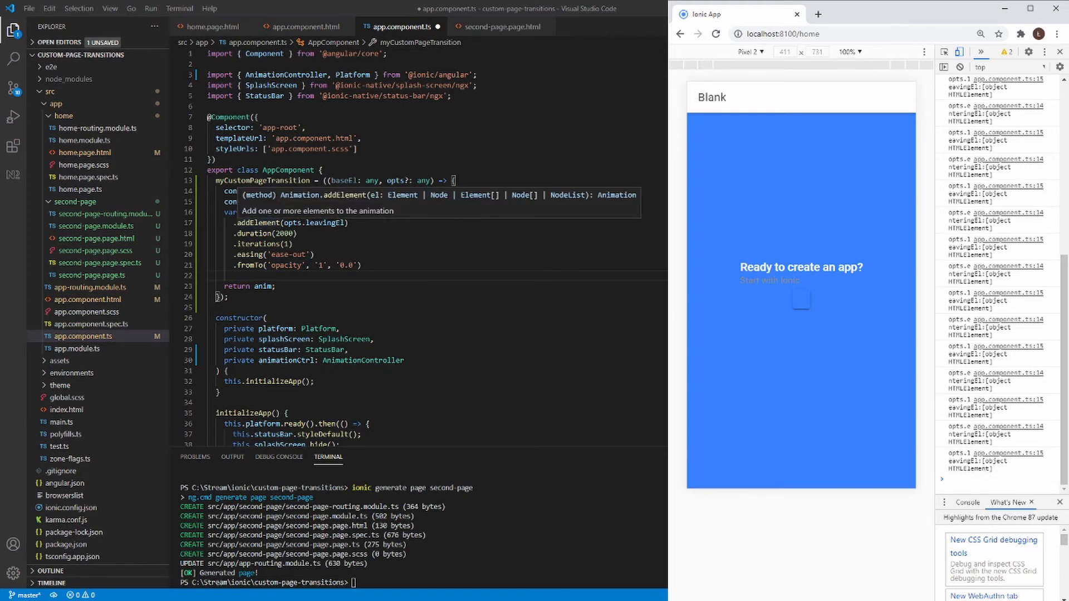
text(console.log("opts.enteringEl:" + opts.enteringEl); //Entering Element - New Page)
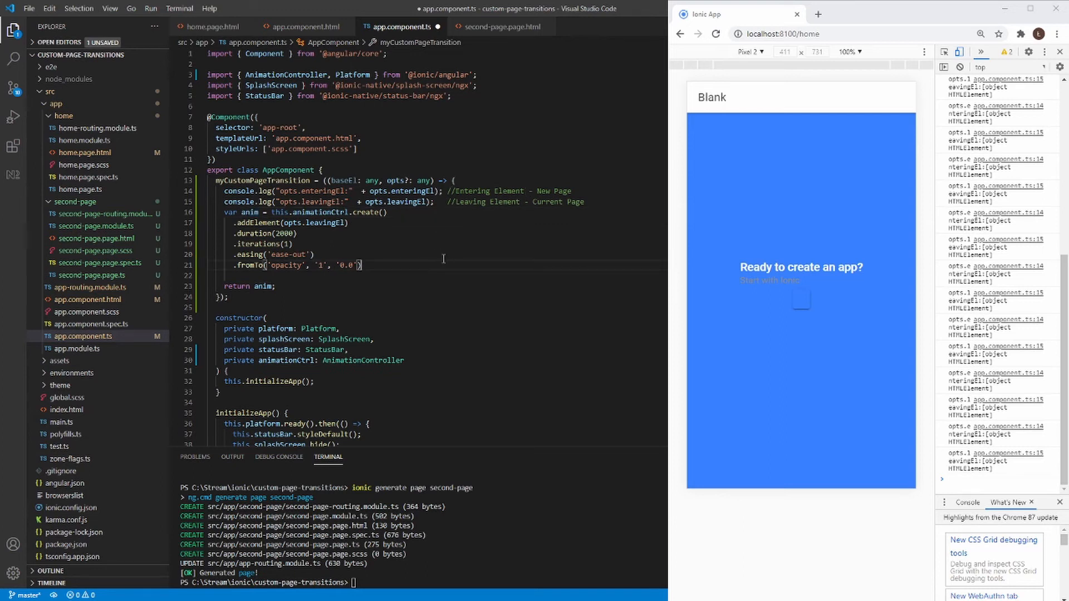
mouse_move(440, 252)
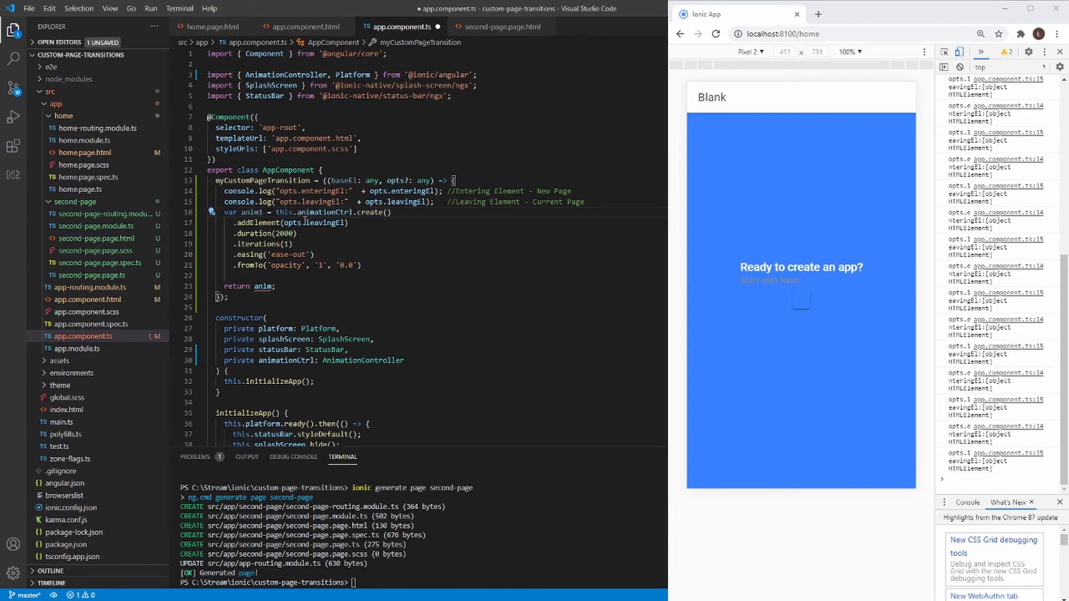
drag(218, 222, 362, 266)
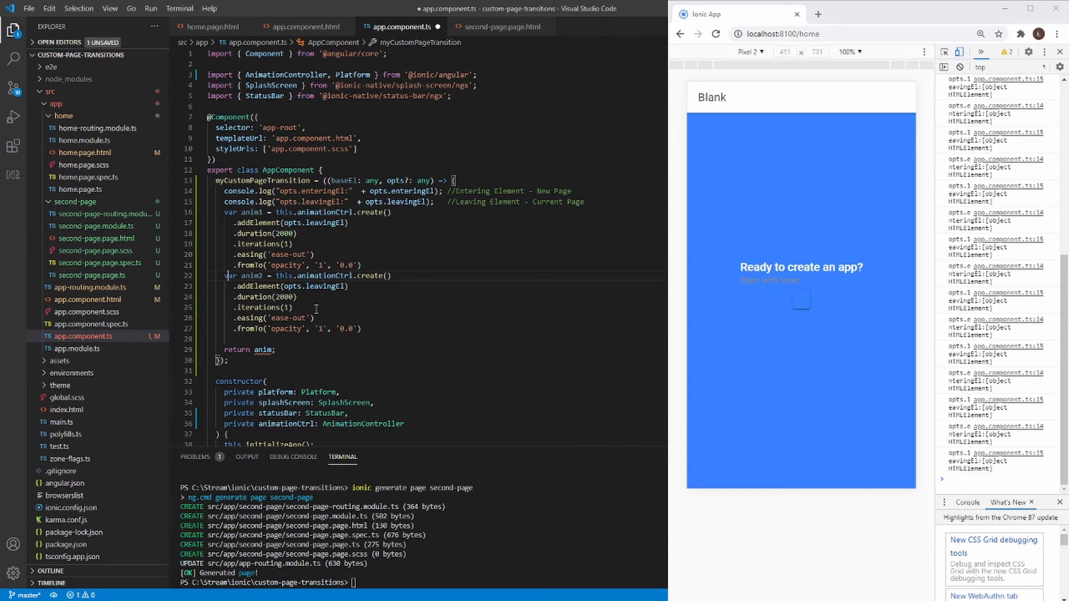
Make anim2 fade the entering element from opacity .1 to 1 and combine anim1, anim2 with addAnimation.
double_click(325, 285)
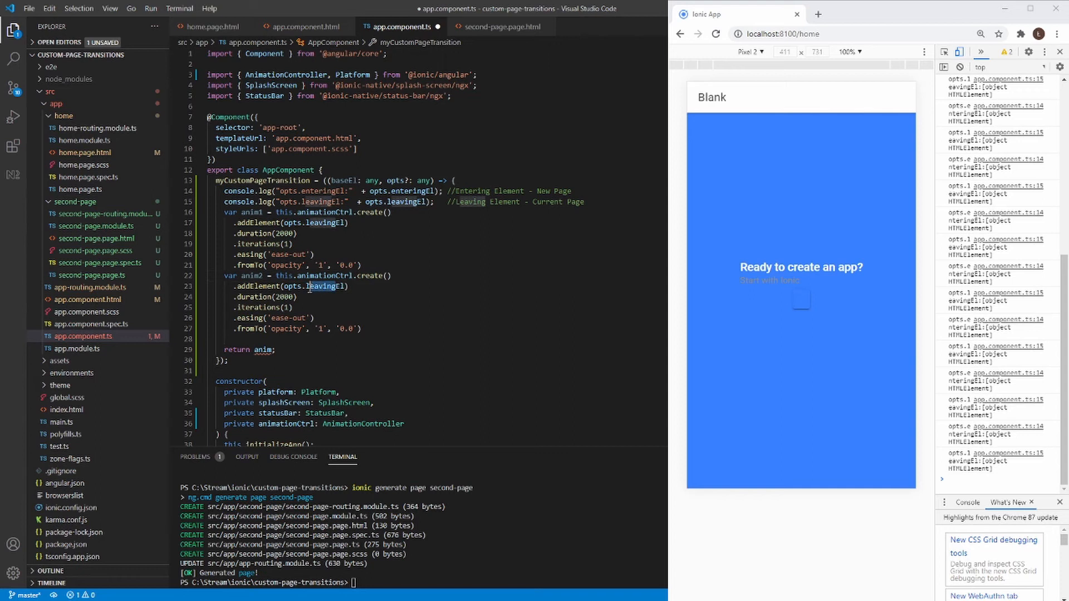
double_click(411, 191)
text(0)
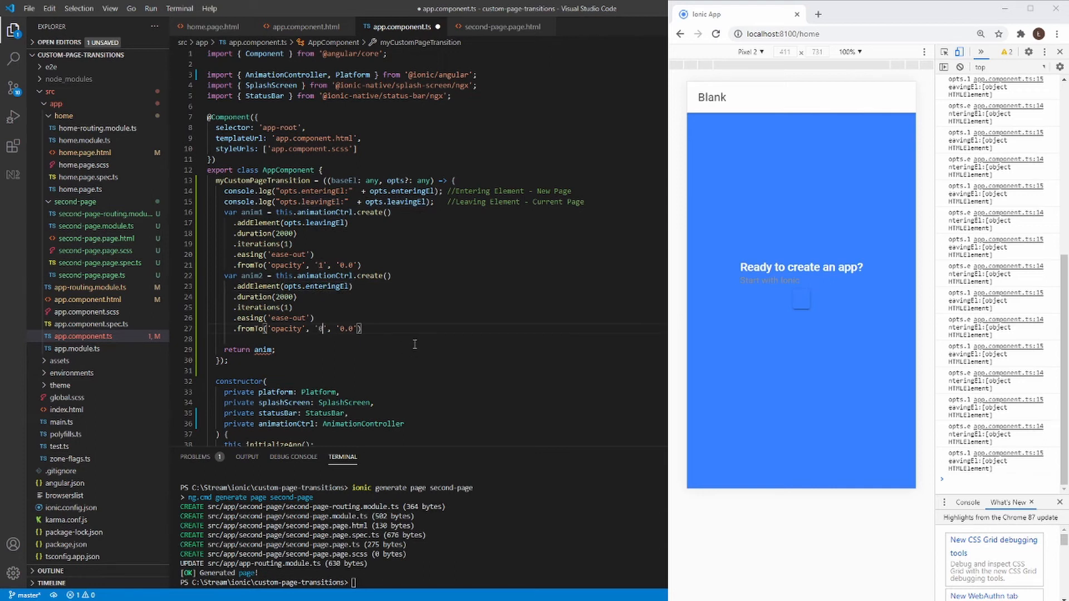
text(.1)
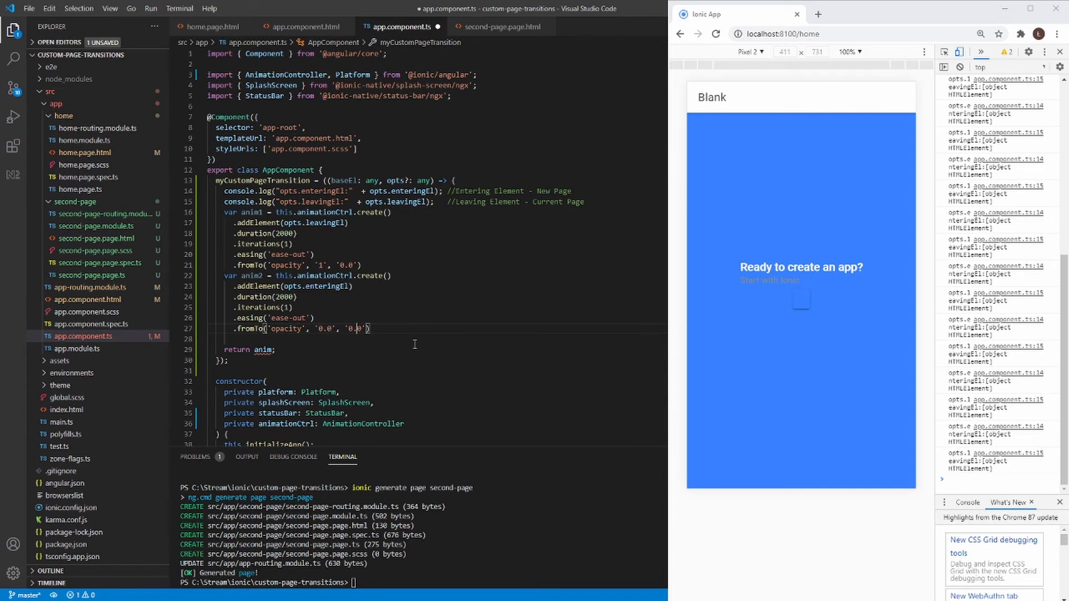
key(Backspace)
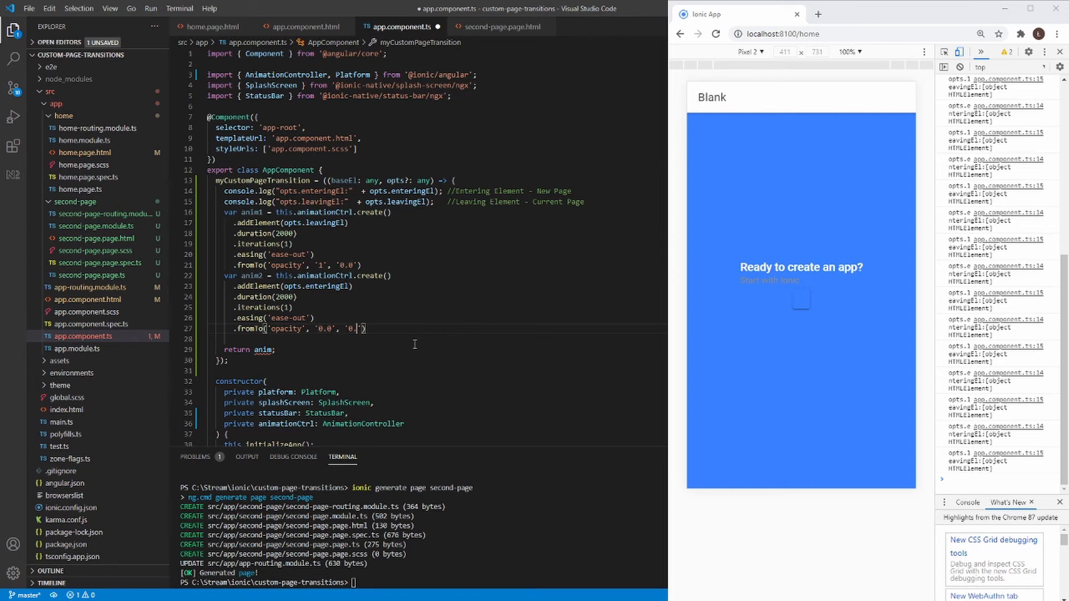
text(1)
text(.addAnimation([]);)
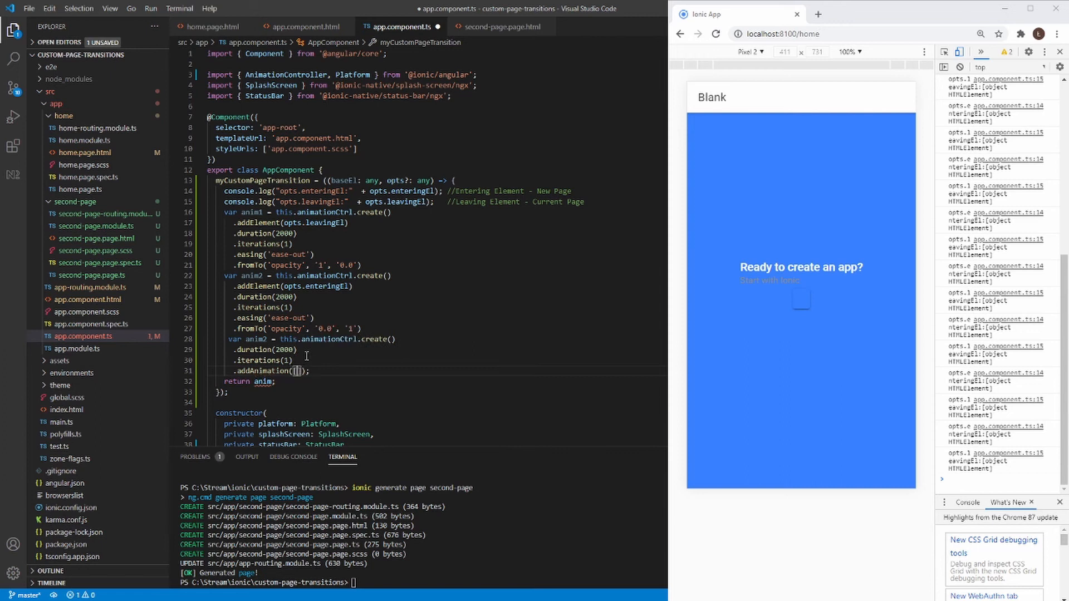
text(anim1, anim2)
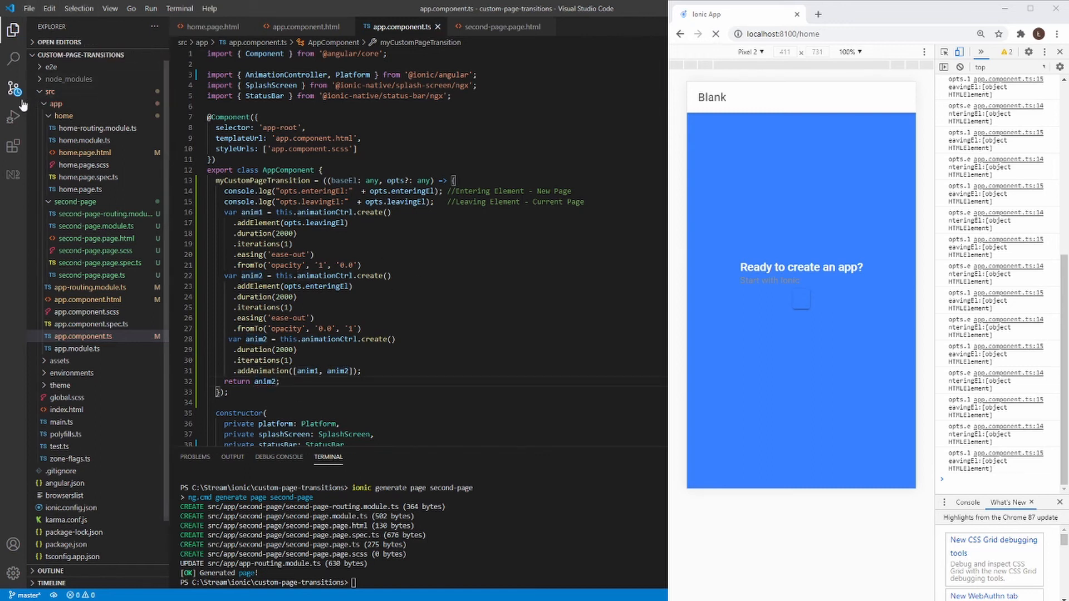
Navigate home → second page → home → second page in Chrome to watch the combined fade.
click(716, 34)
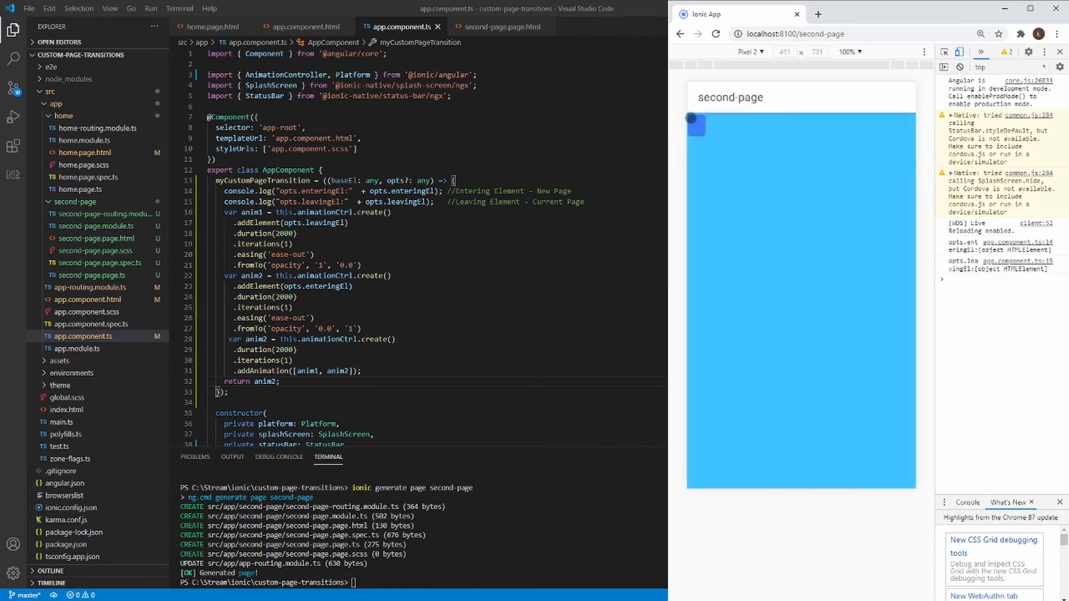
click(696, 125)
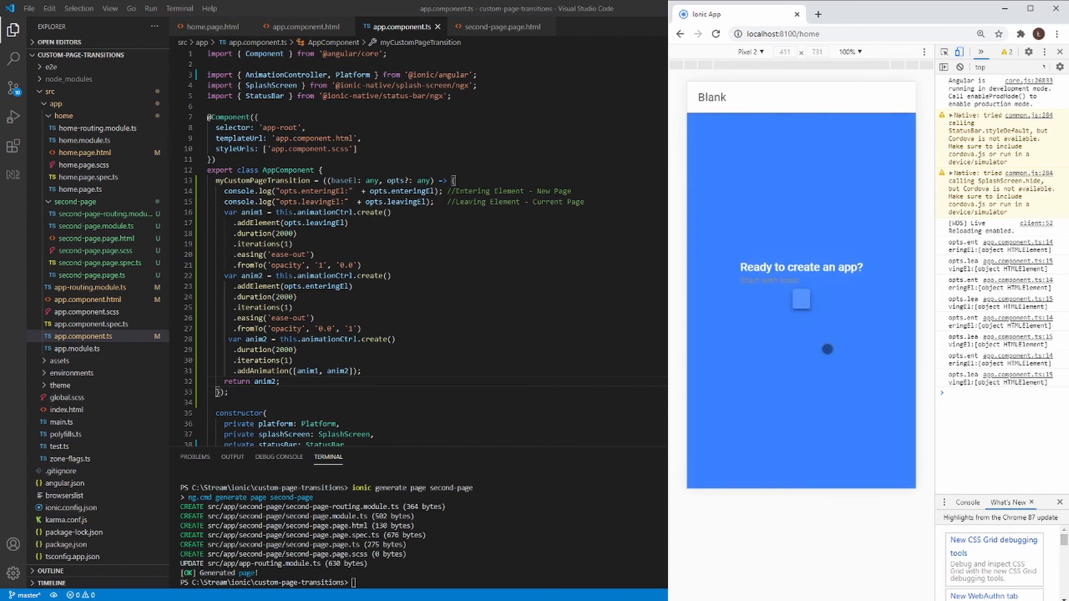
click(801, 300)
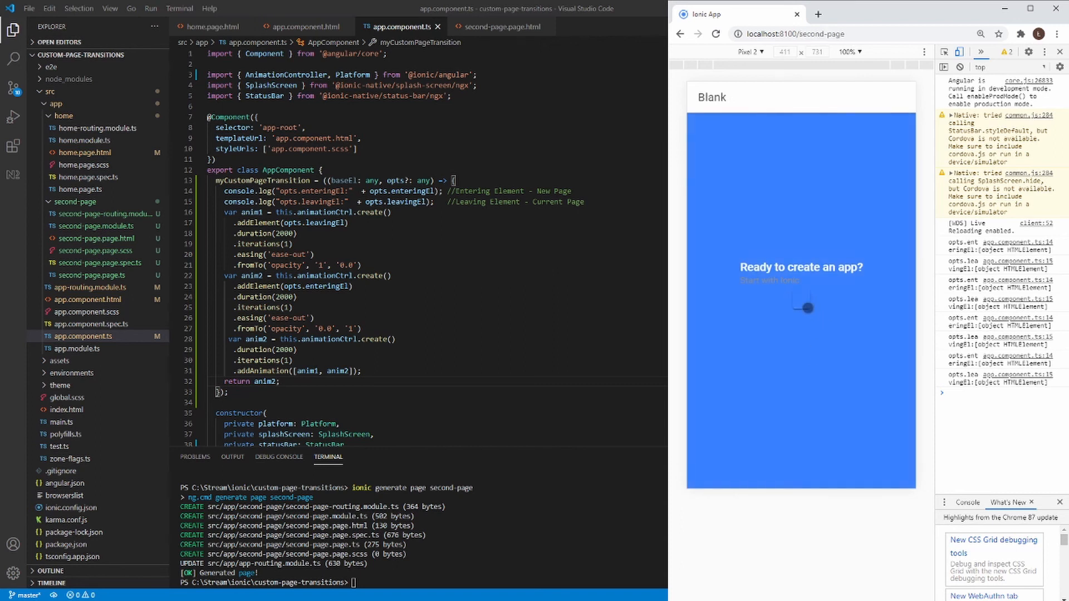
click(804, 307)
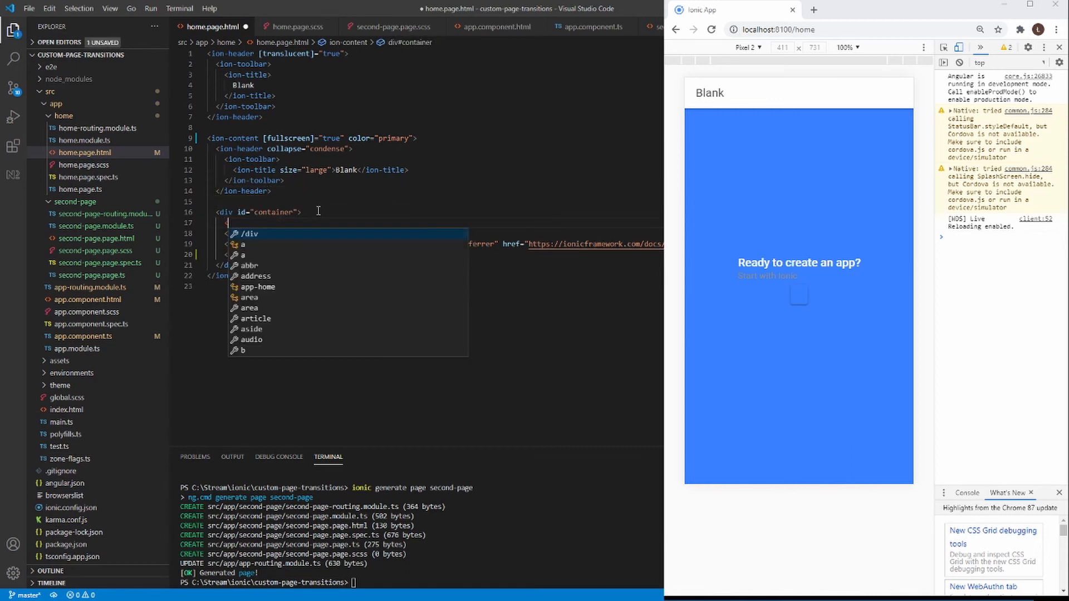
Add an h1 'This is the first page' heading and label the ion-button 'Go next'.
text(h1></h1>)
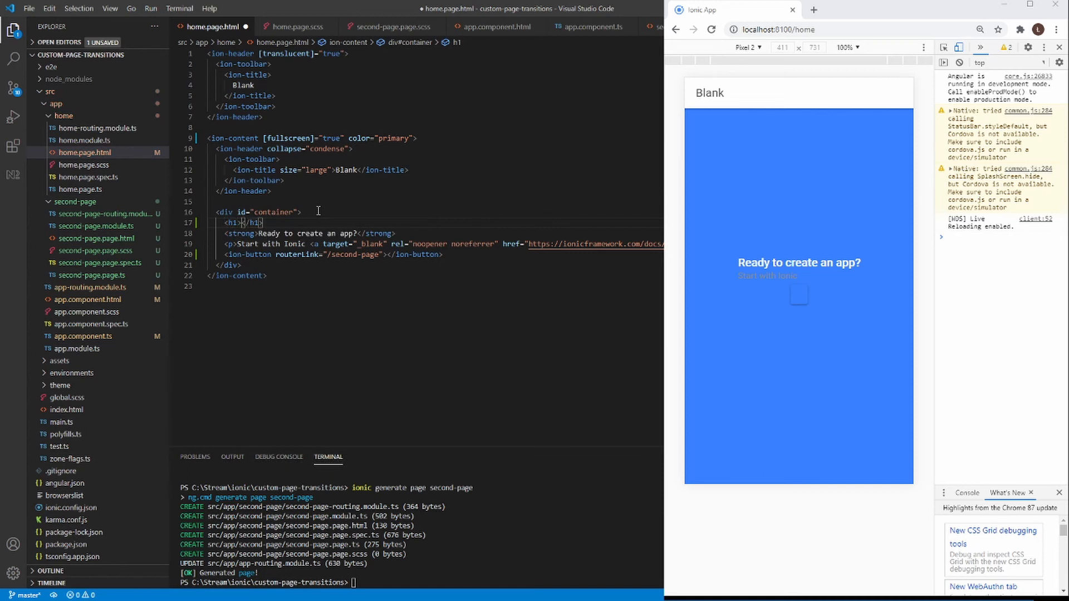
text(This is the first)
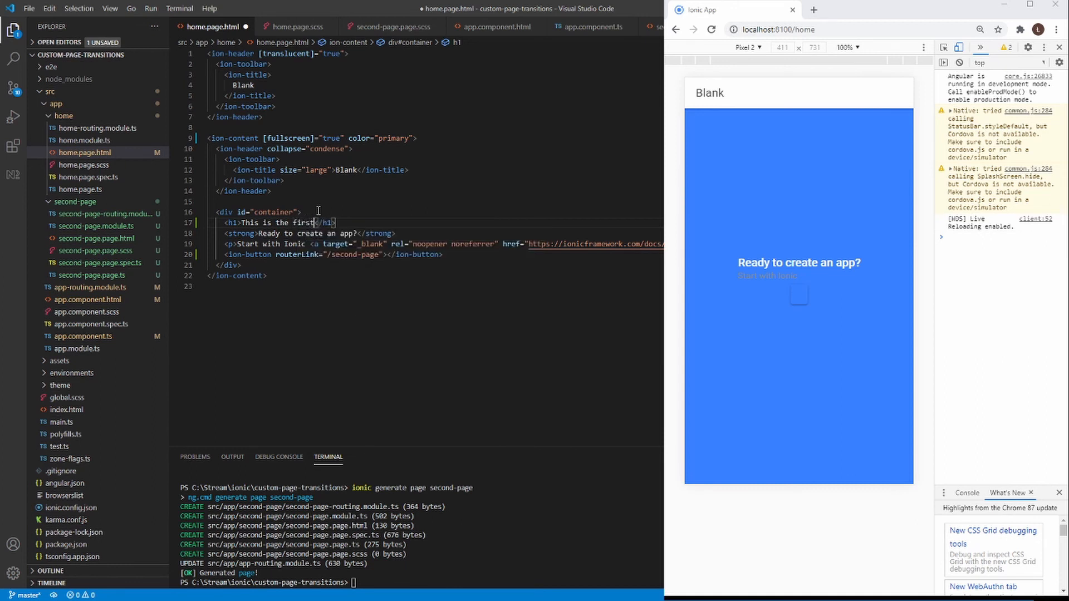
text(page)
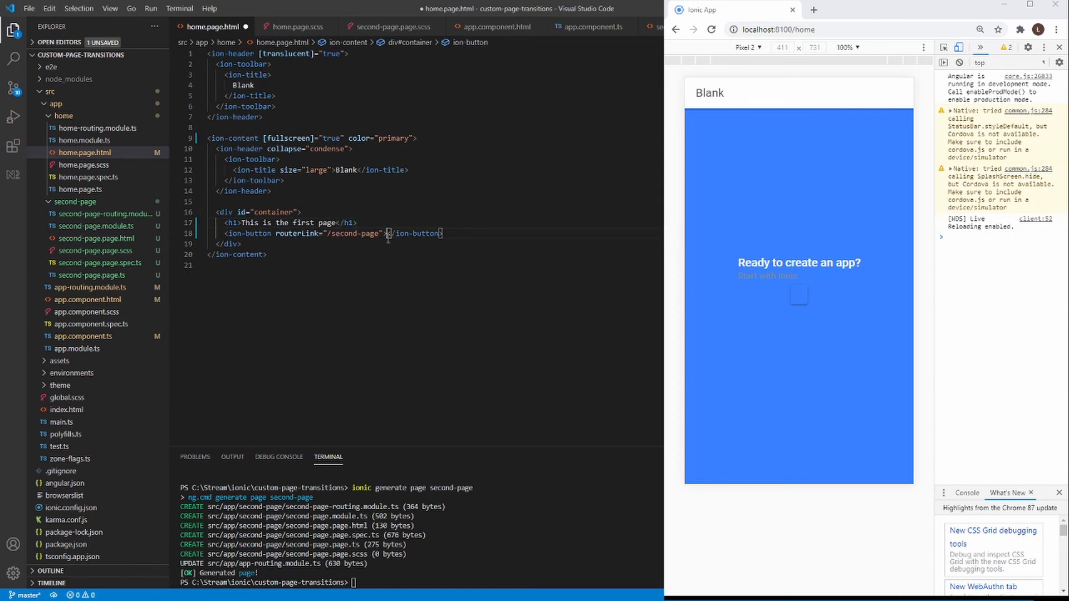
text(Next)
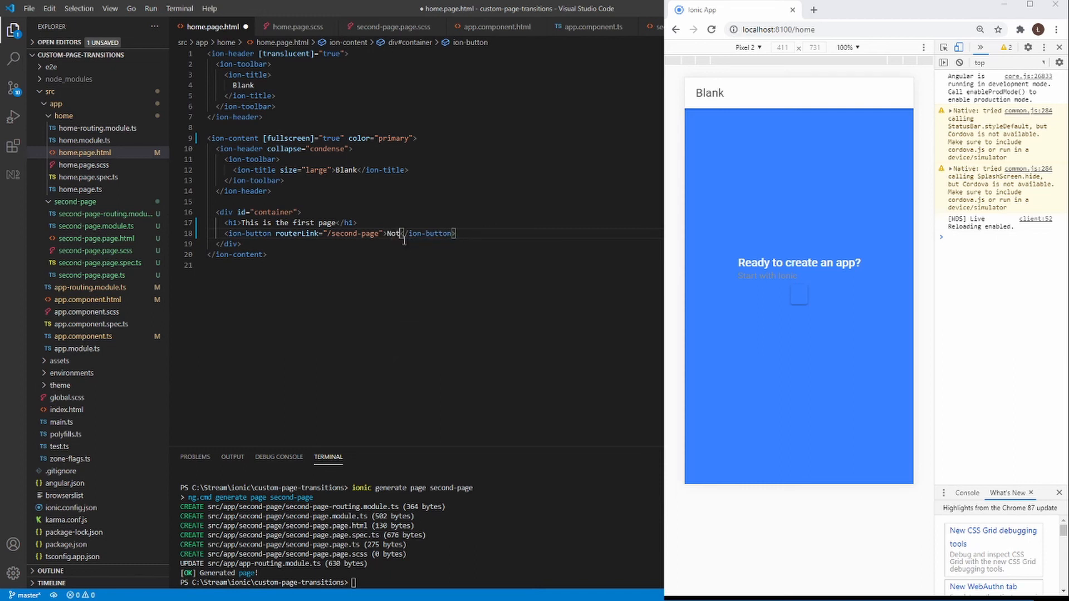
text(nex)
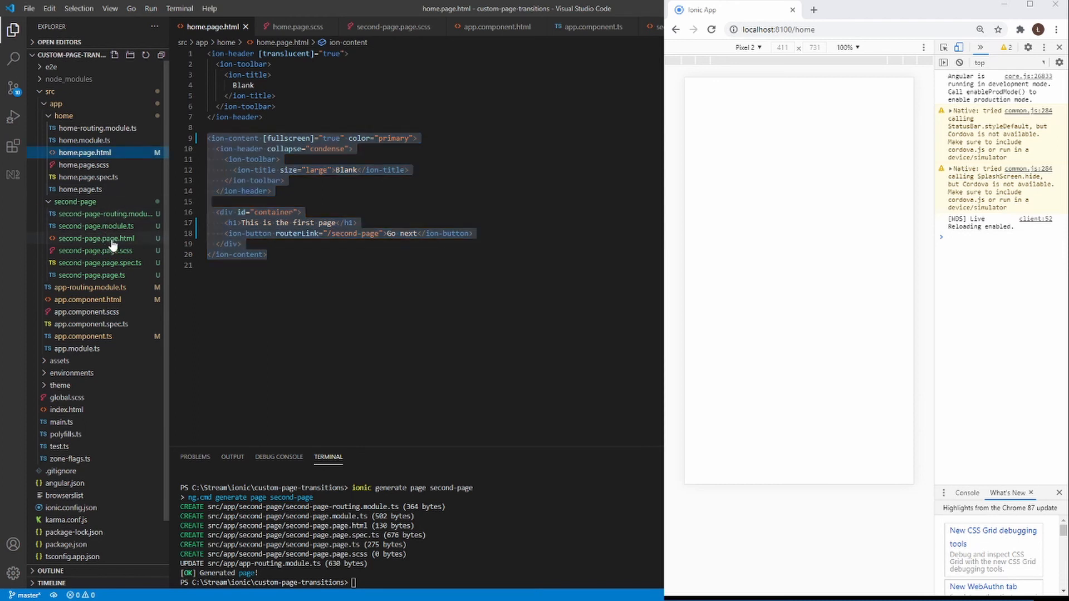
In second-page.page.html, change the heading word to 'second' and the routerLink to /home.
click(97, 238)
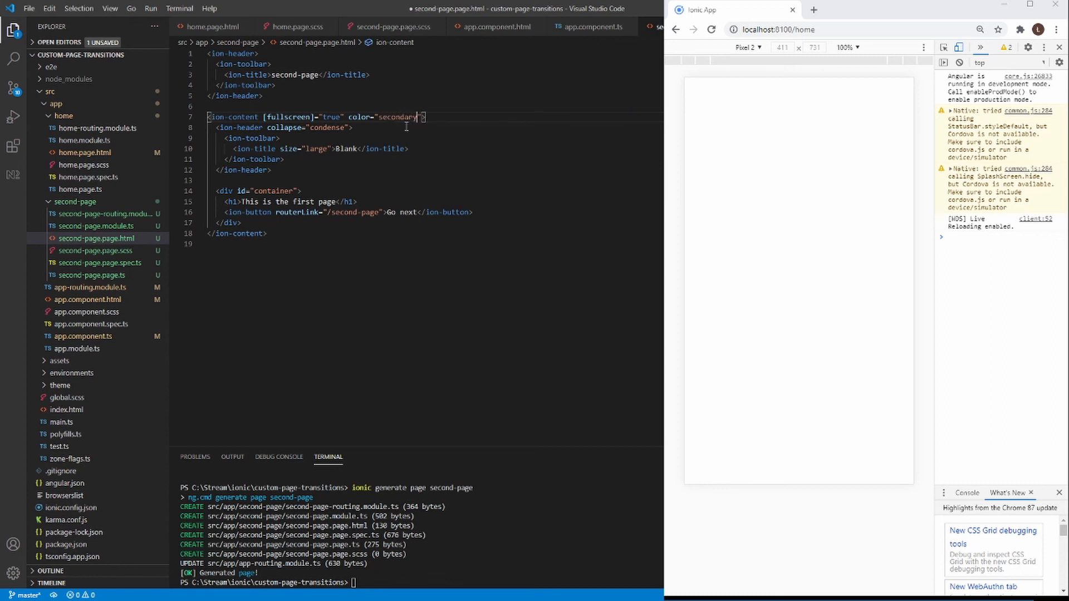
mouse_move(336, 156)
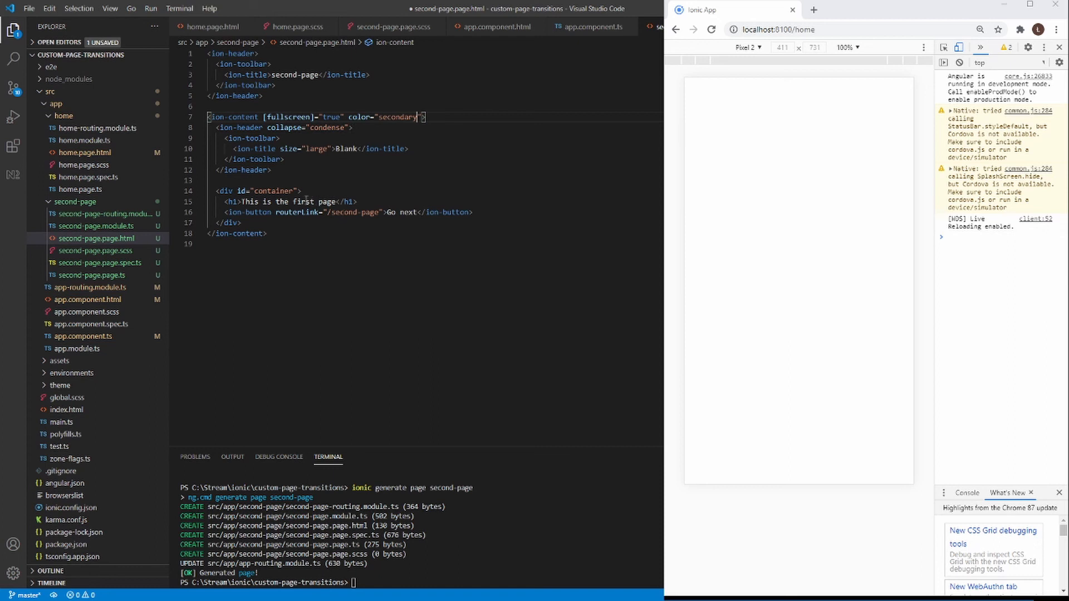
double_click(303, 200)
text(econd)
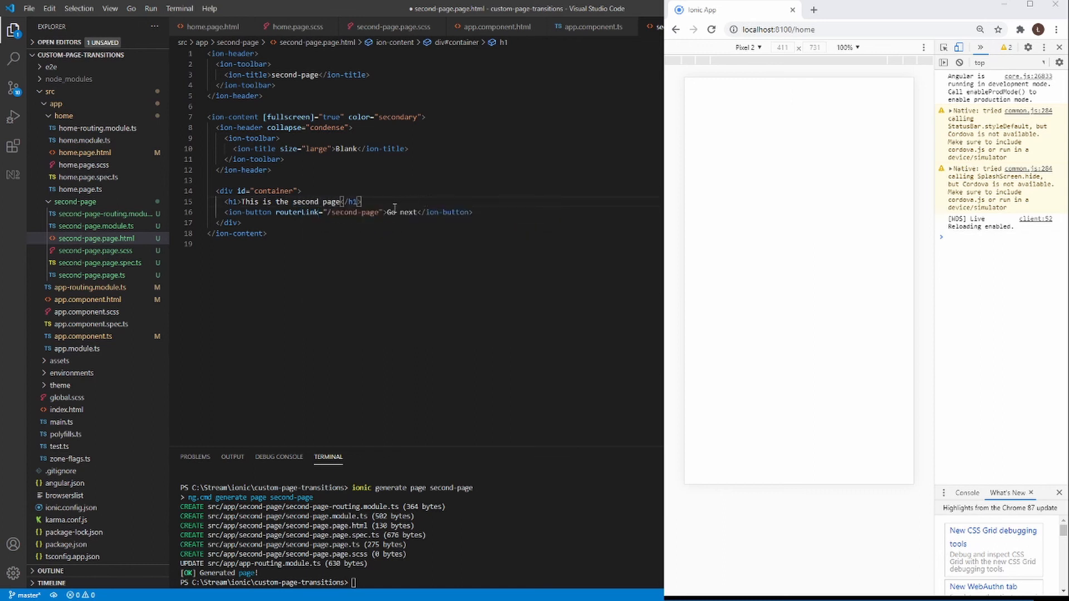
double_click(355, 212)
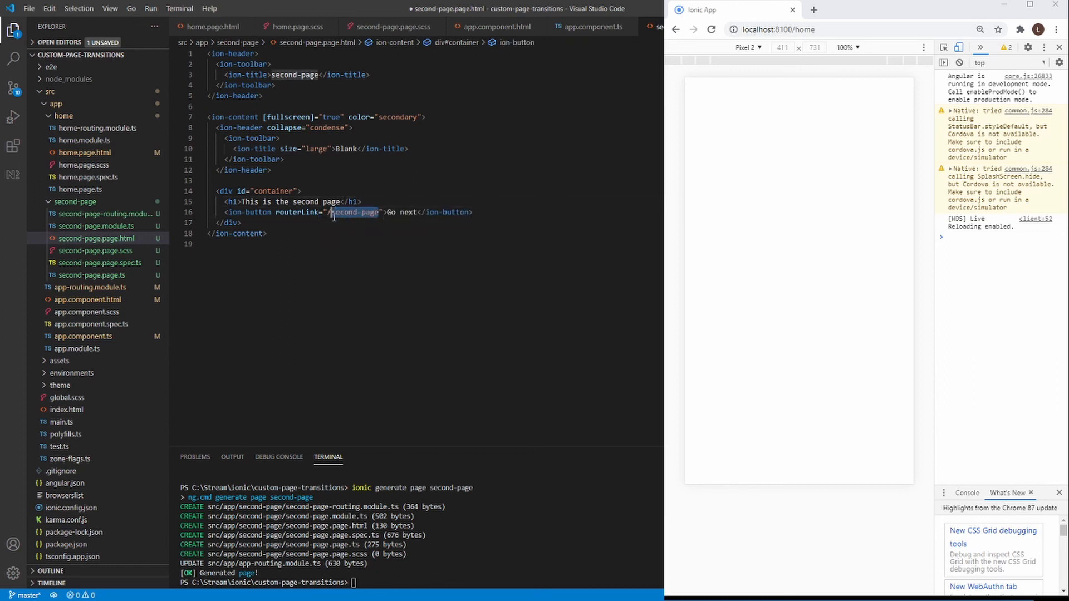
text(home)
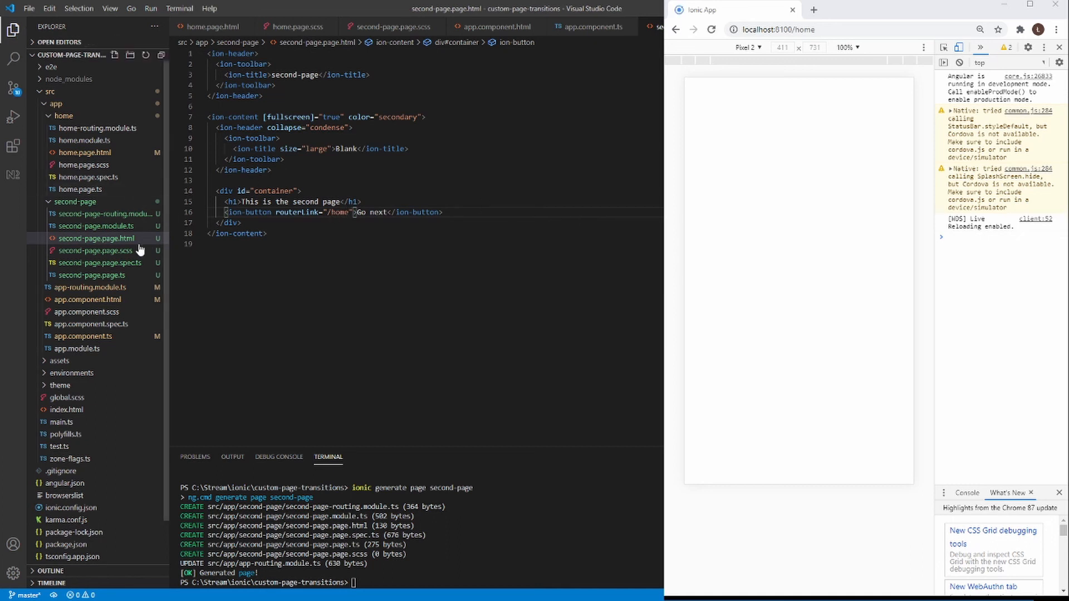
mouse_move(126, 256)
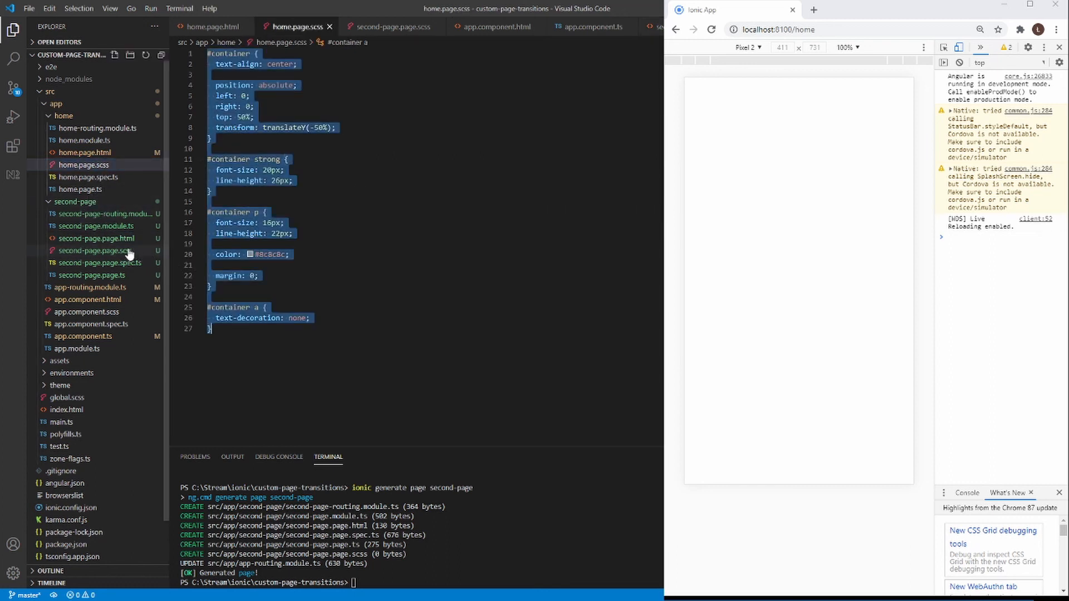
Copy the home container styles into second-page.page.scss and relabel the button 'Go previous'.
click(94, 250)
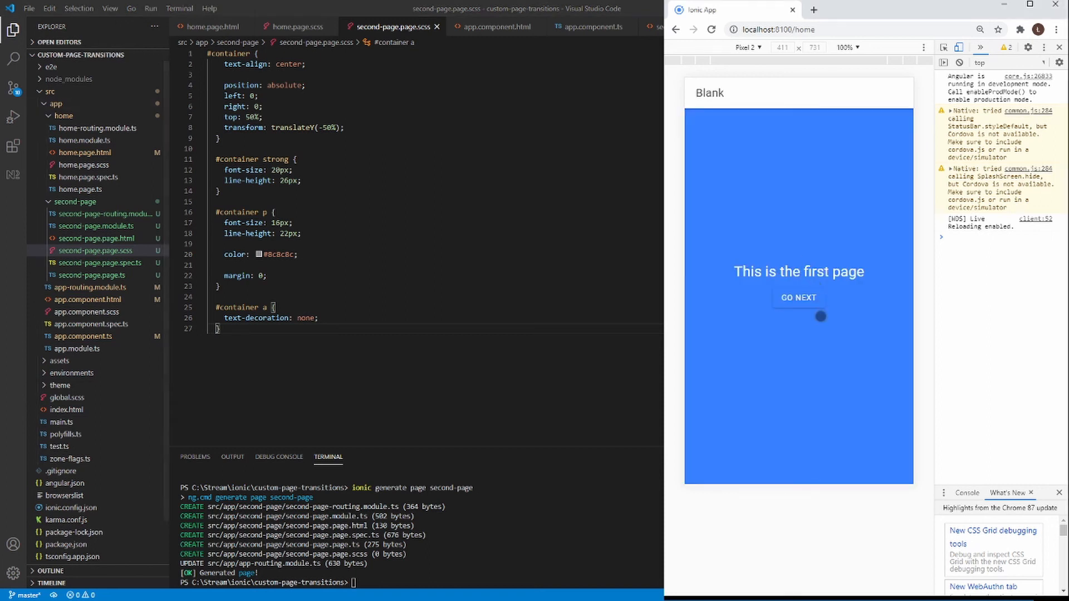
click(28, 8)
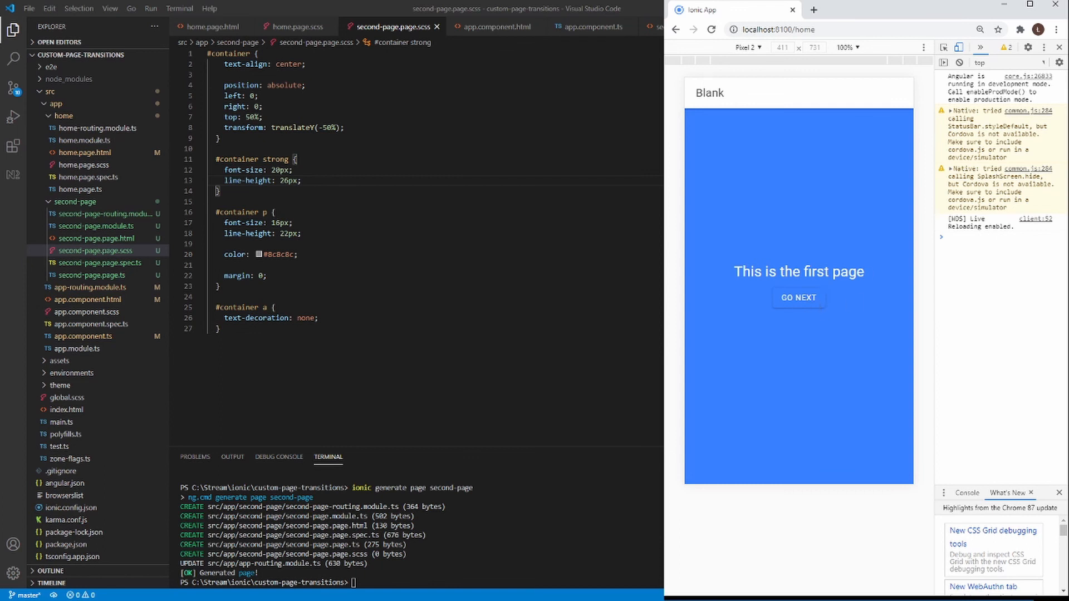
click(509, 262)
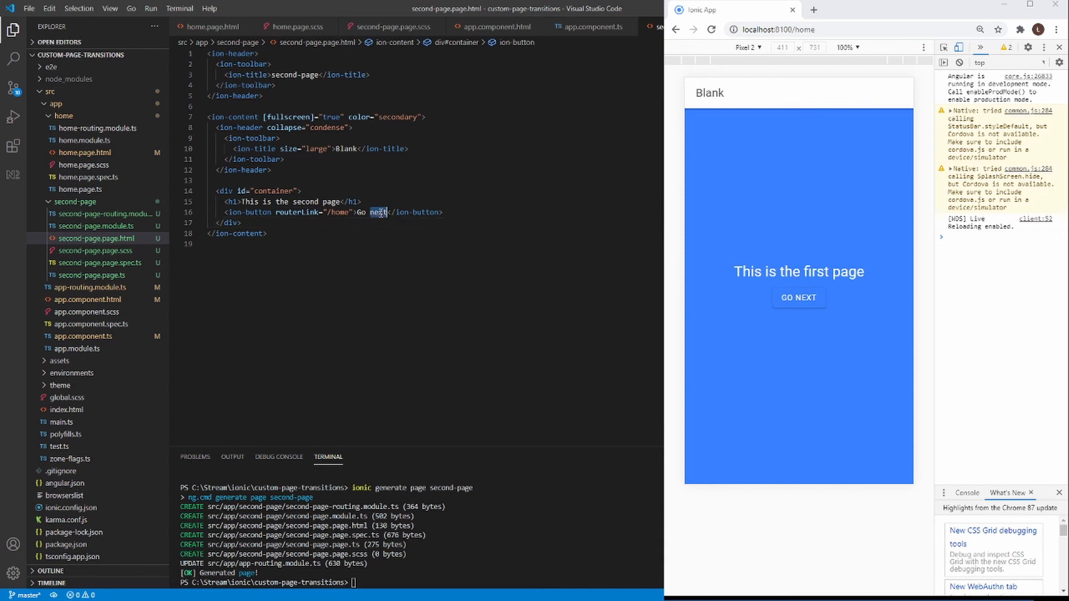
text(pre)
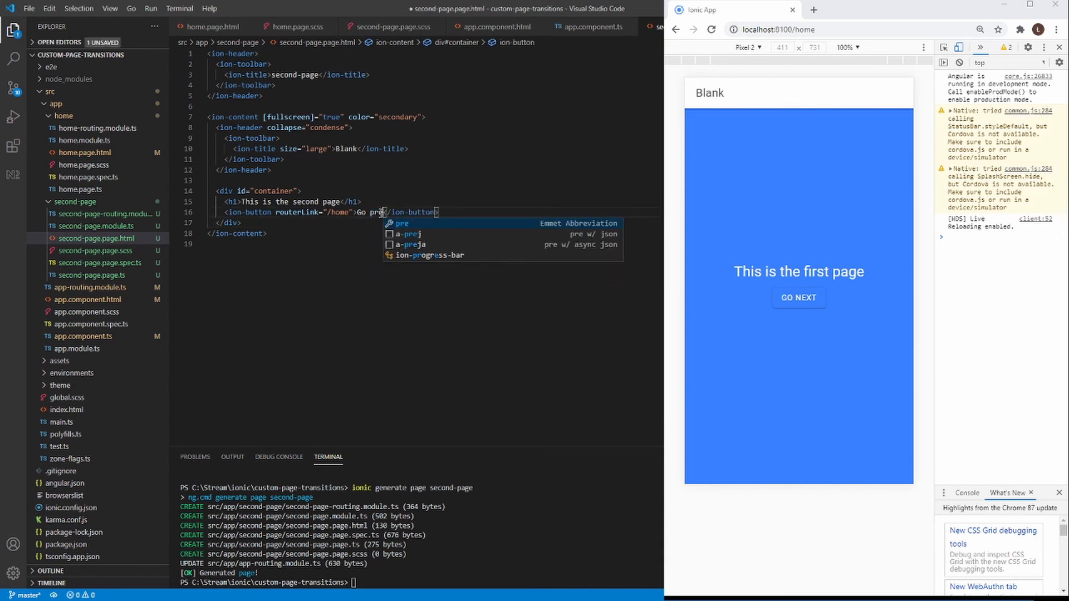
text(vious)
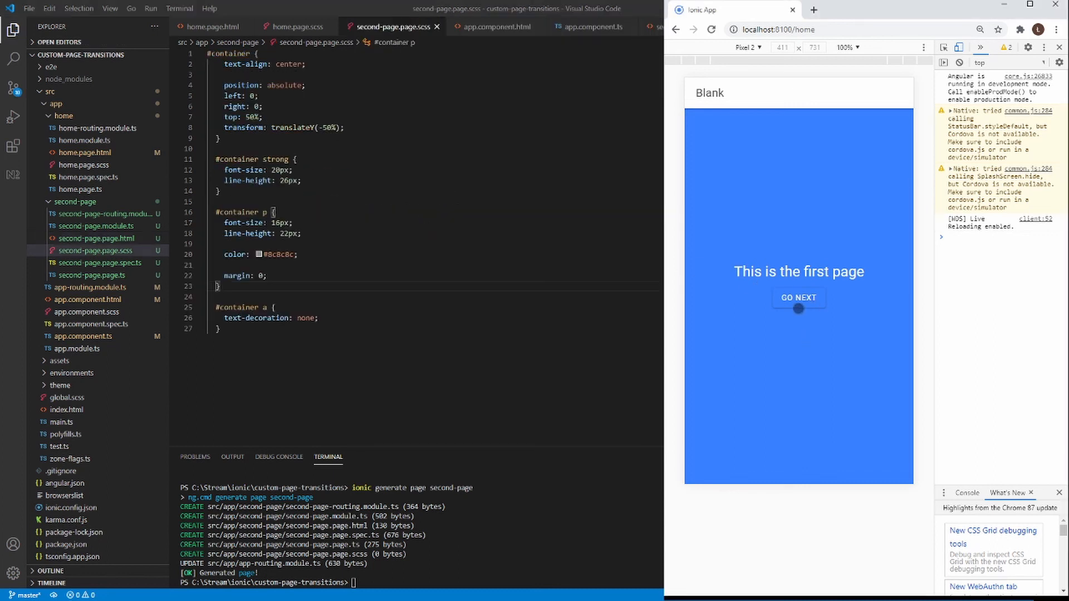
click(799, 297)
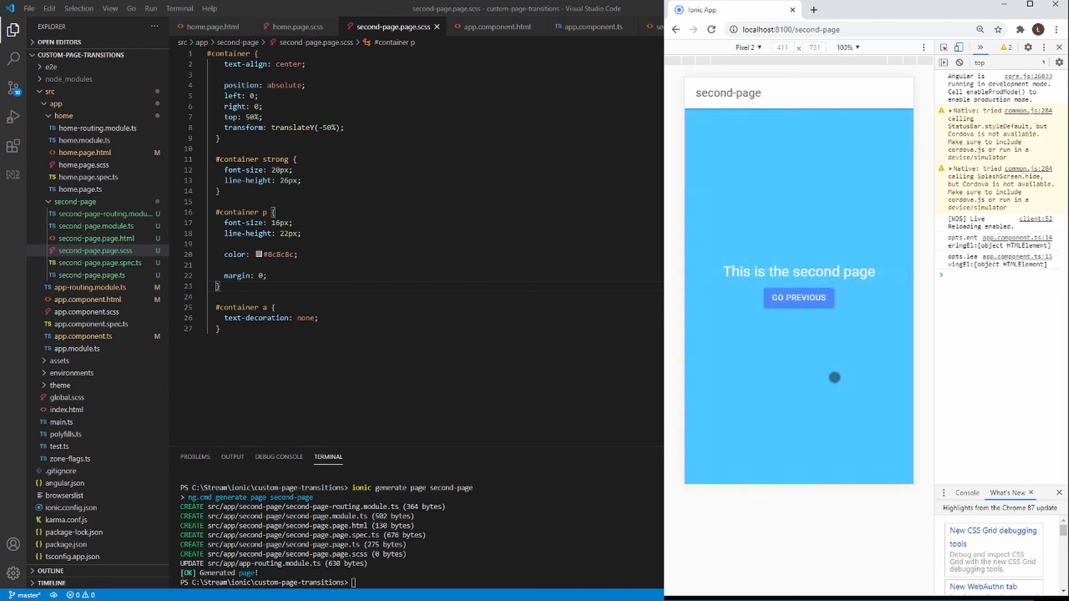
click(798, 298)
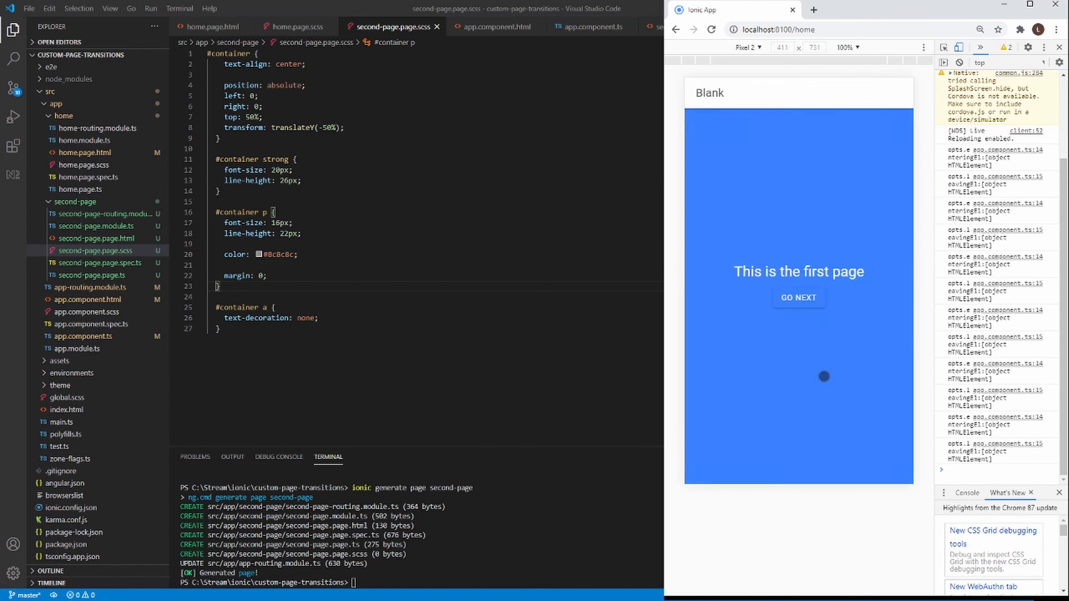
mouse_move(793, 310)
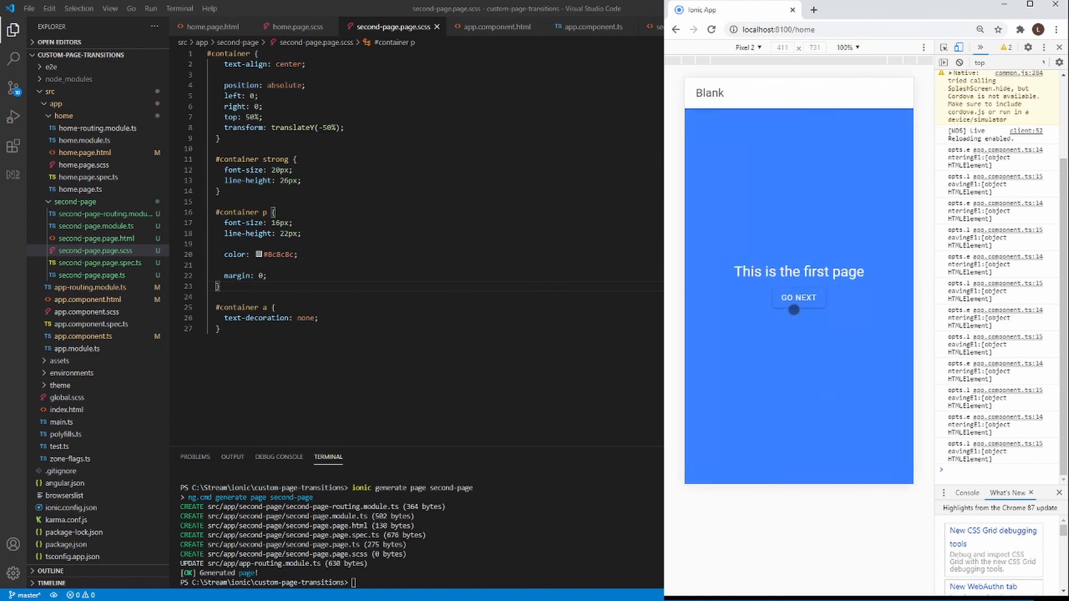
click(797, 297)
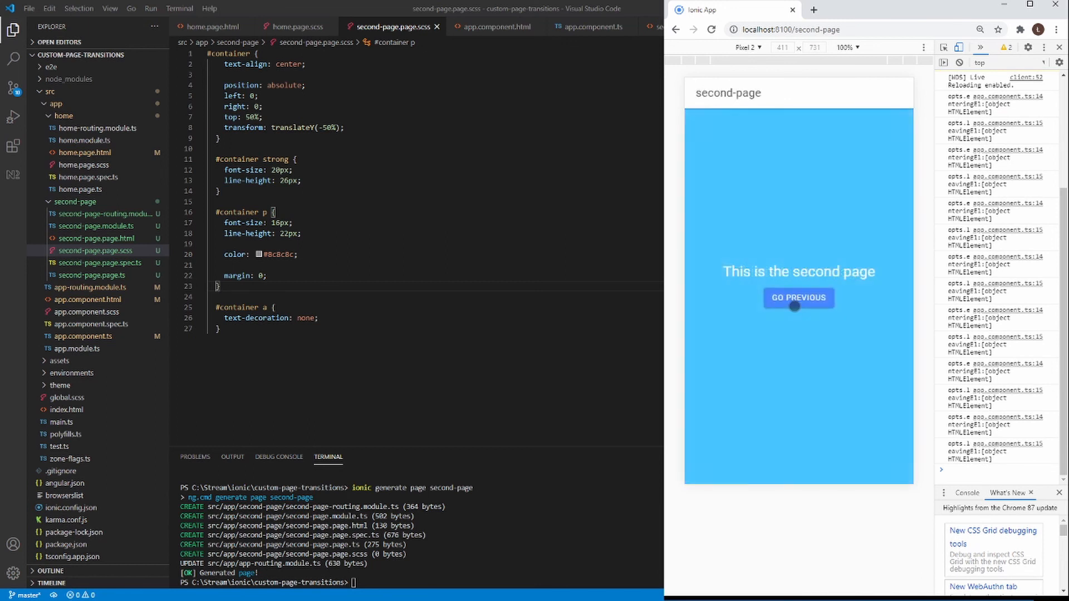
click(798, 297)
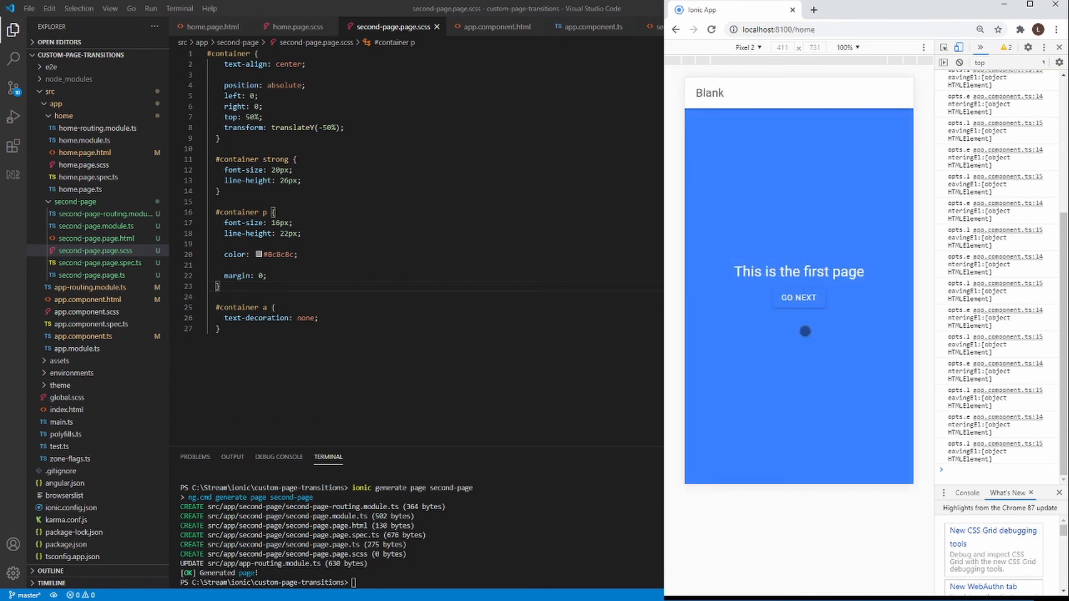
click(798, 298)
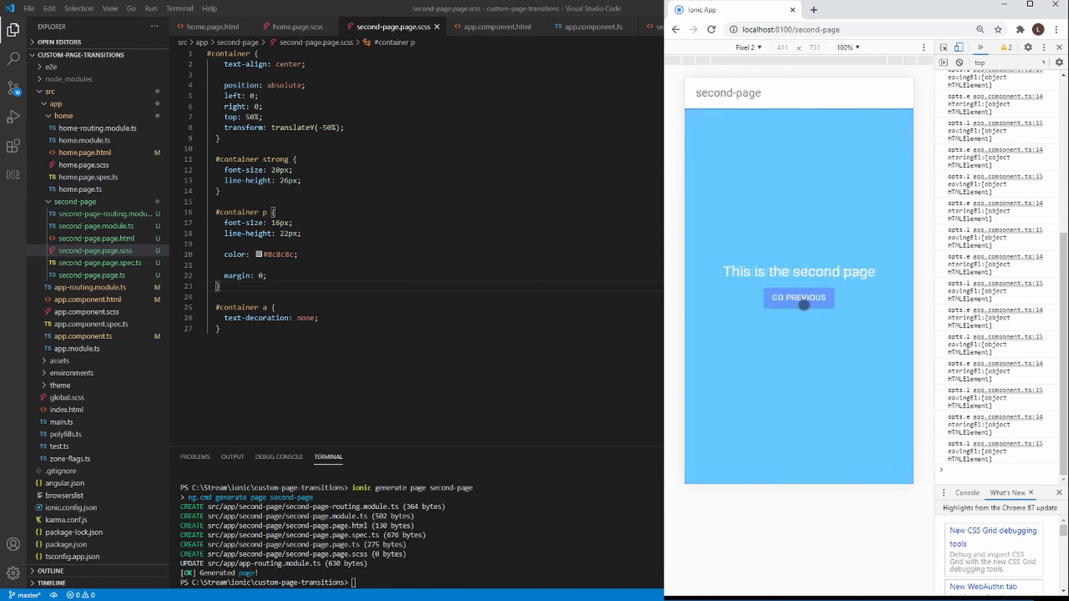
click(798, 297)
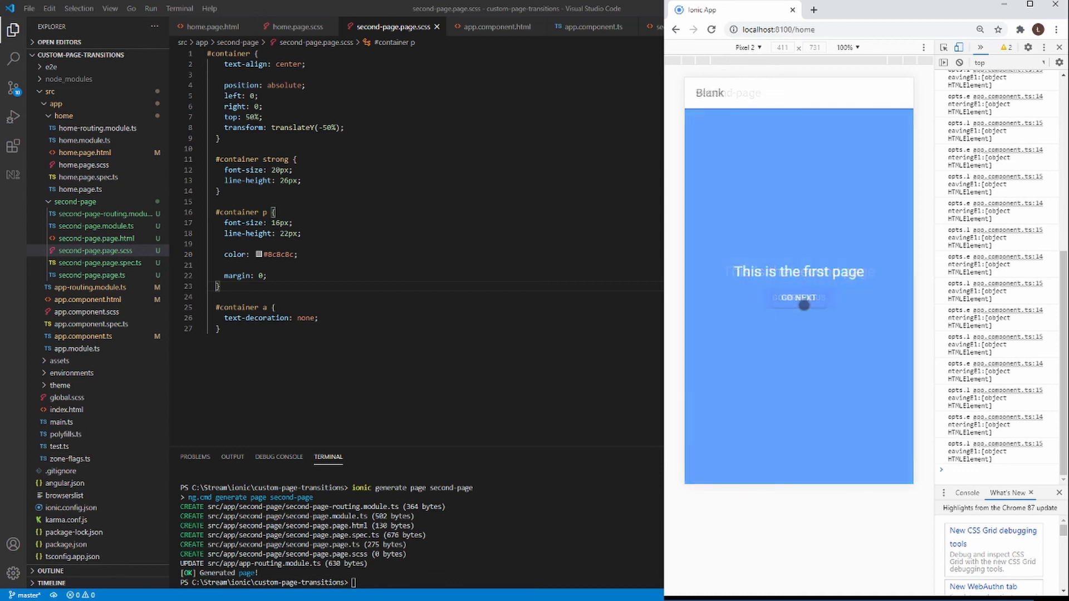